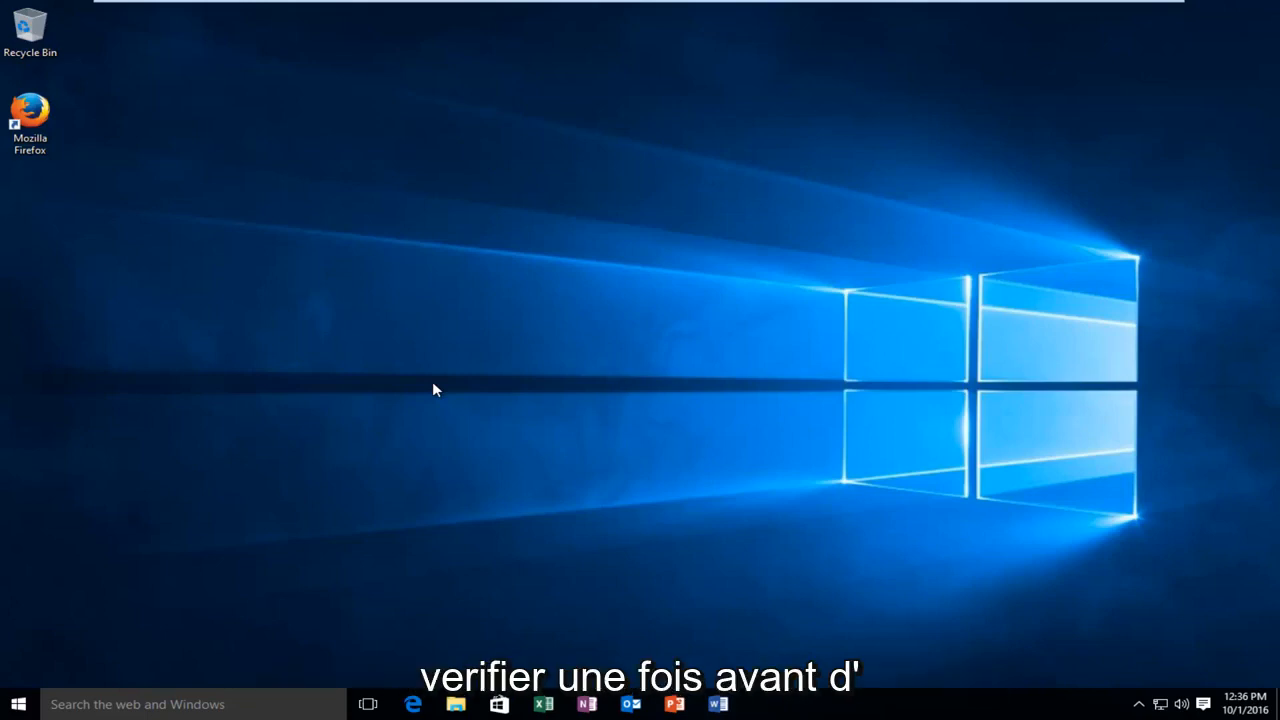
{"action": "mouse_move", "coordinate": [420, 388]}
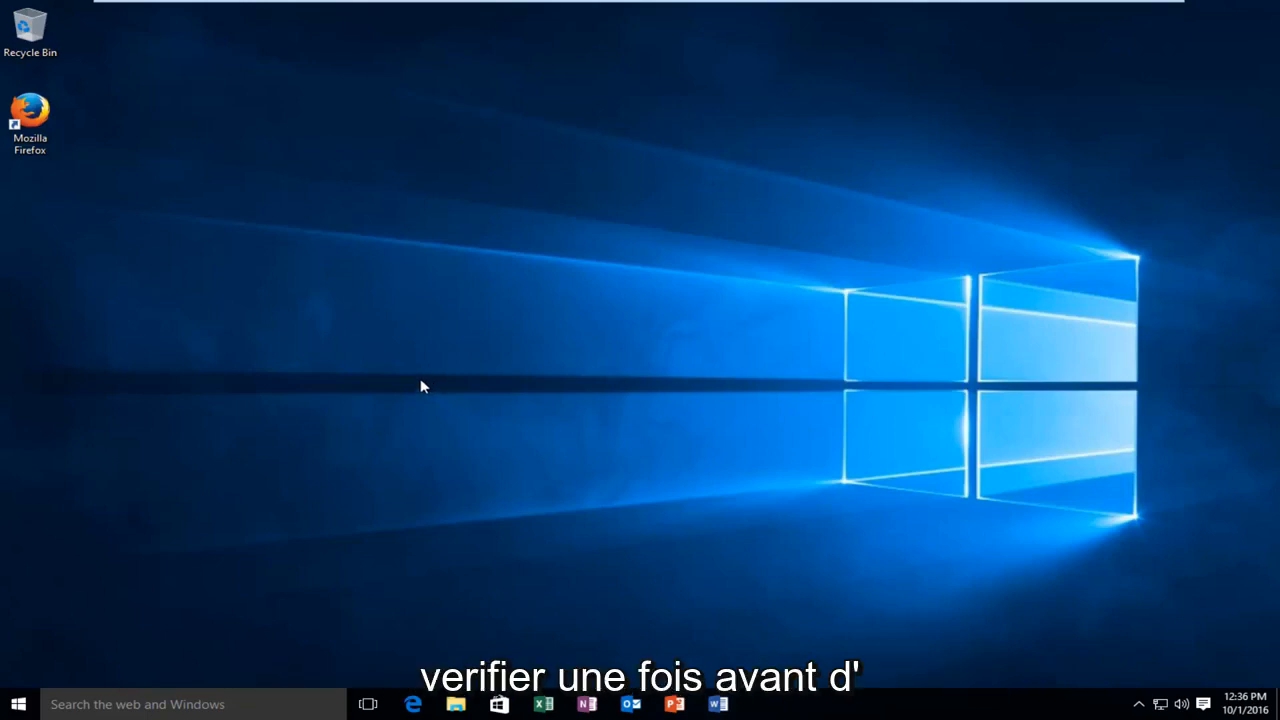
{"action": "mouse_move", "coordinate": [184, 320]}
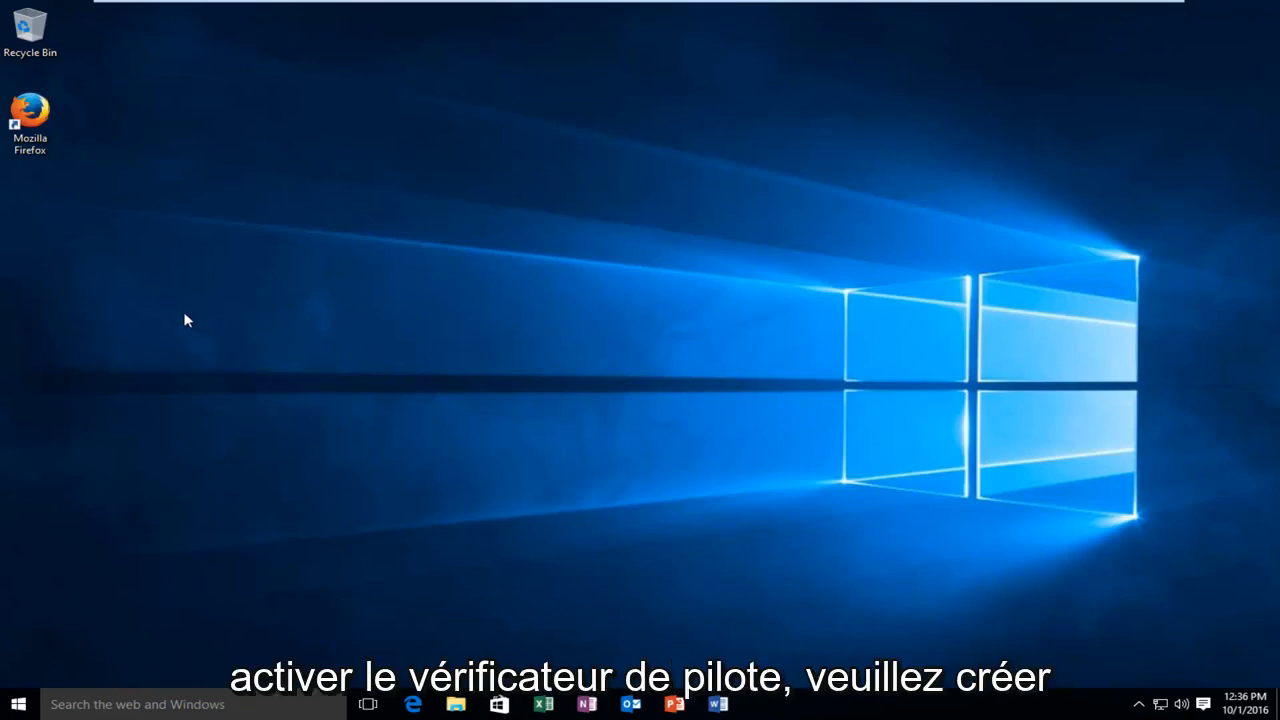
{"action": "mouse_move", "coordinate": [184, 258]}
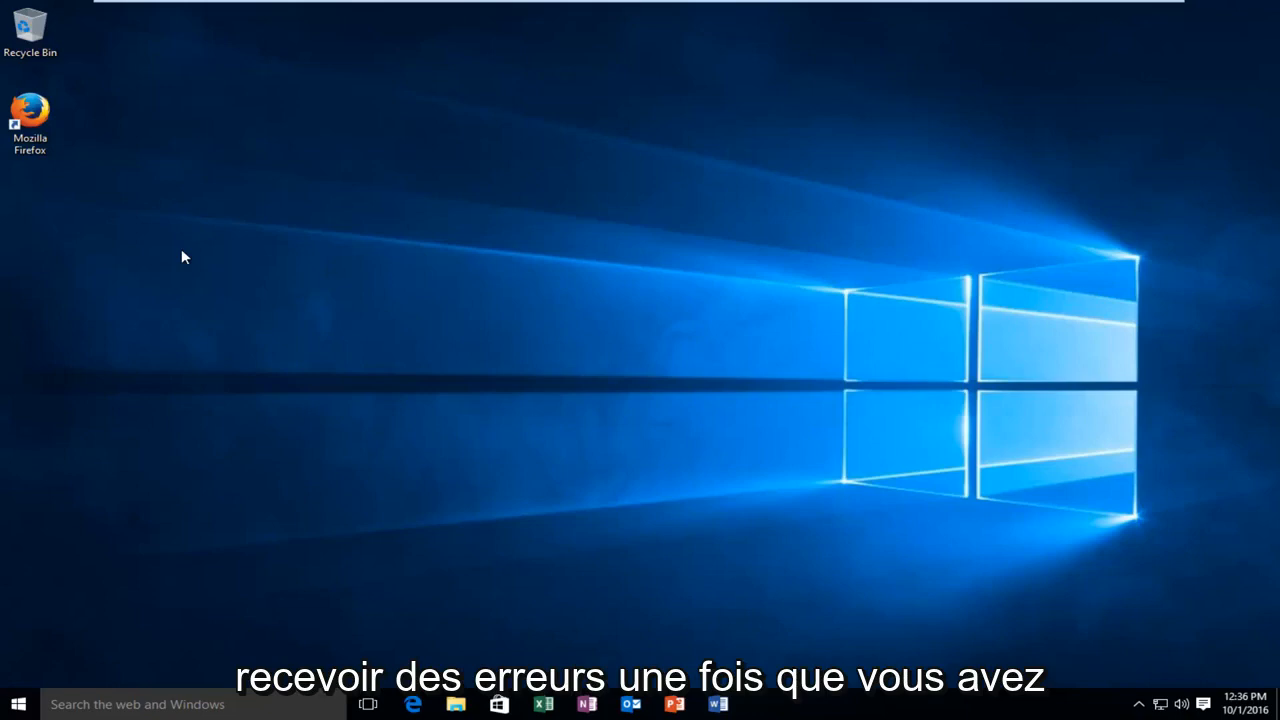
{"action": "mouse_move", "coordinate": [192, 260]}
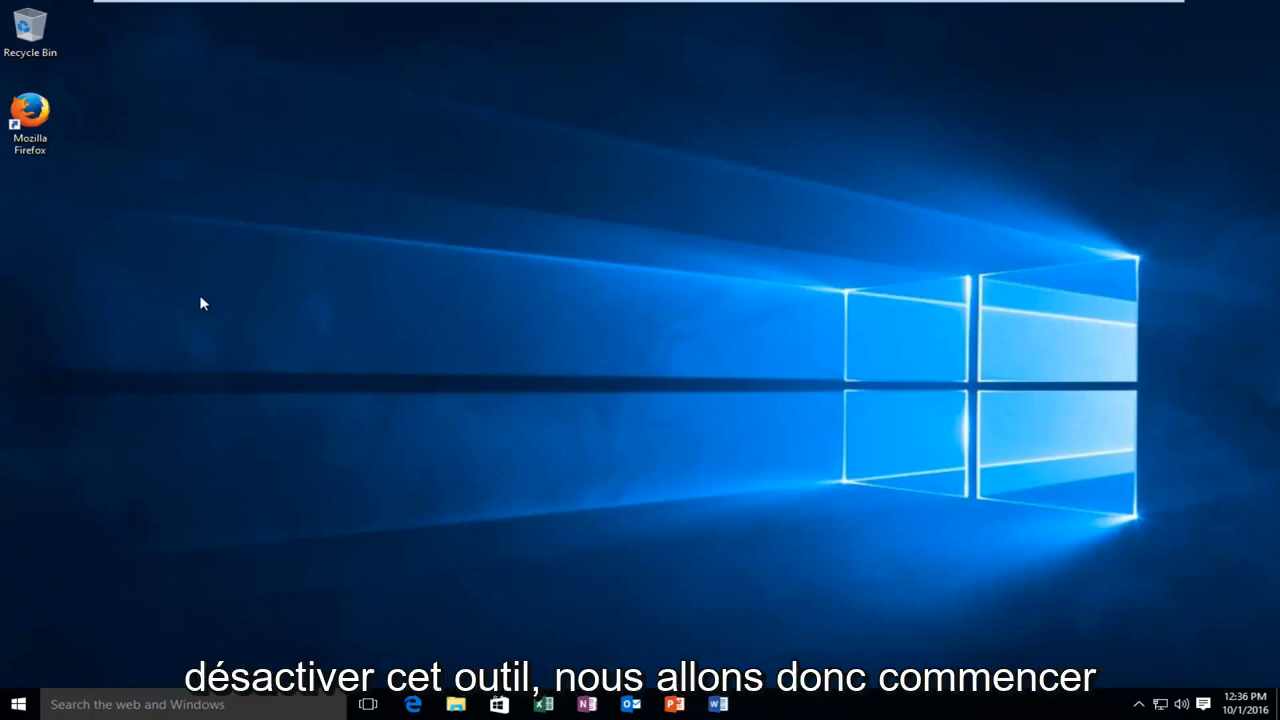
{"action": "mouse_move", "coordinate": [170, 348]}
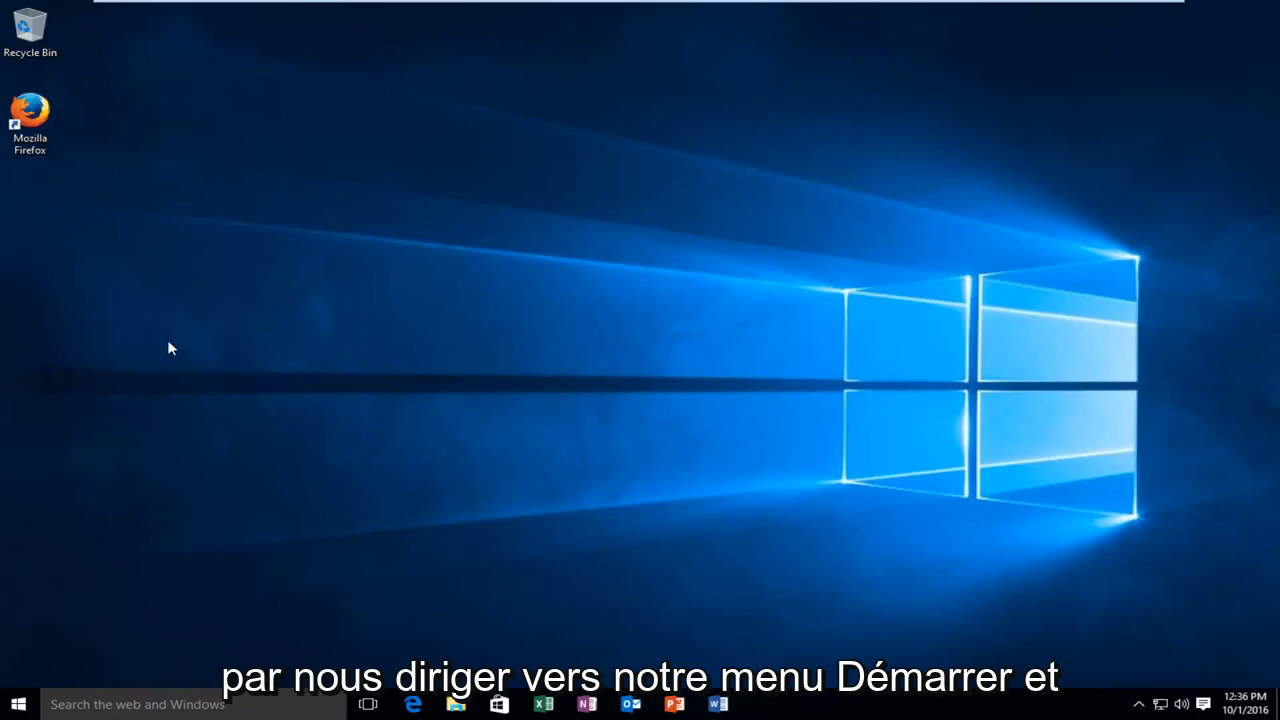
- Launch the verifier command from Start search, raising the UAC prompt
{"action": "left_click", "coordinate": [18, 704]}
{"action": "type", "text": "verifier"}
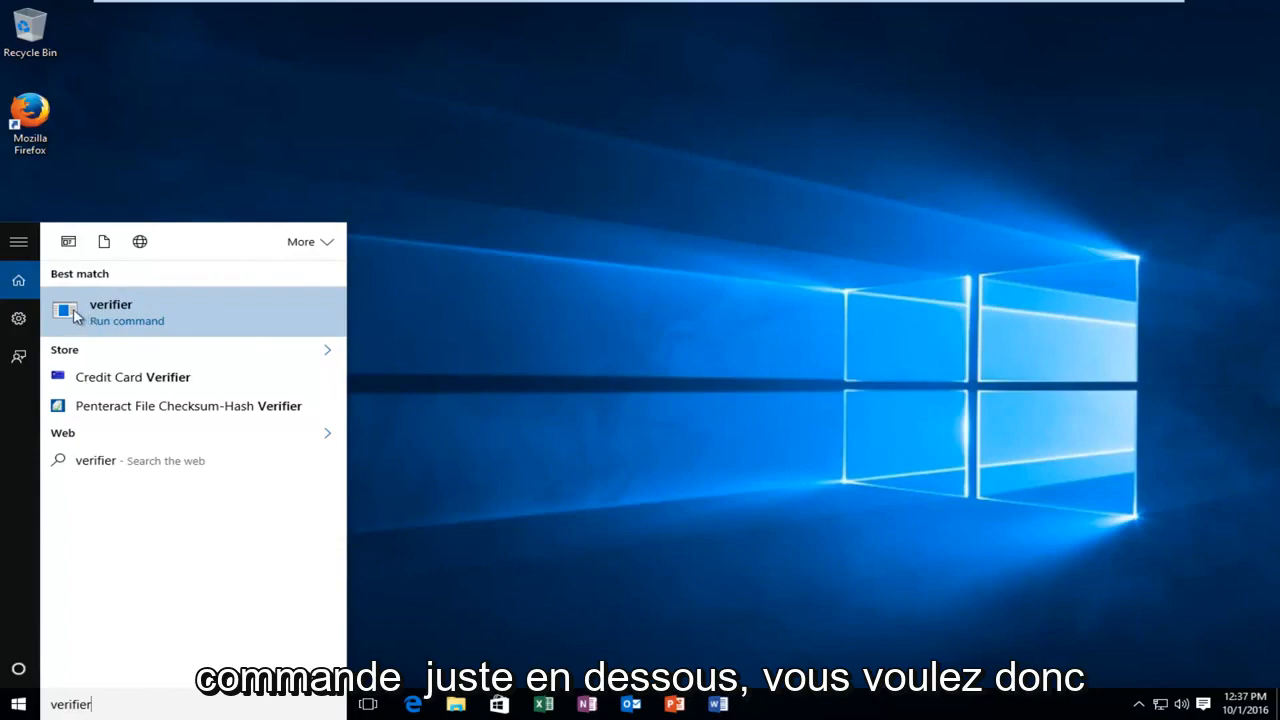
{"action": "left_click", "coordinate": [110, 312]}
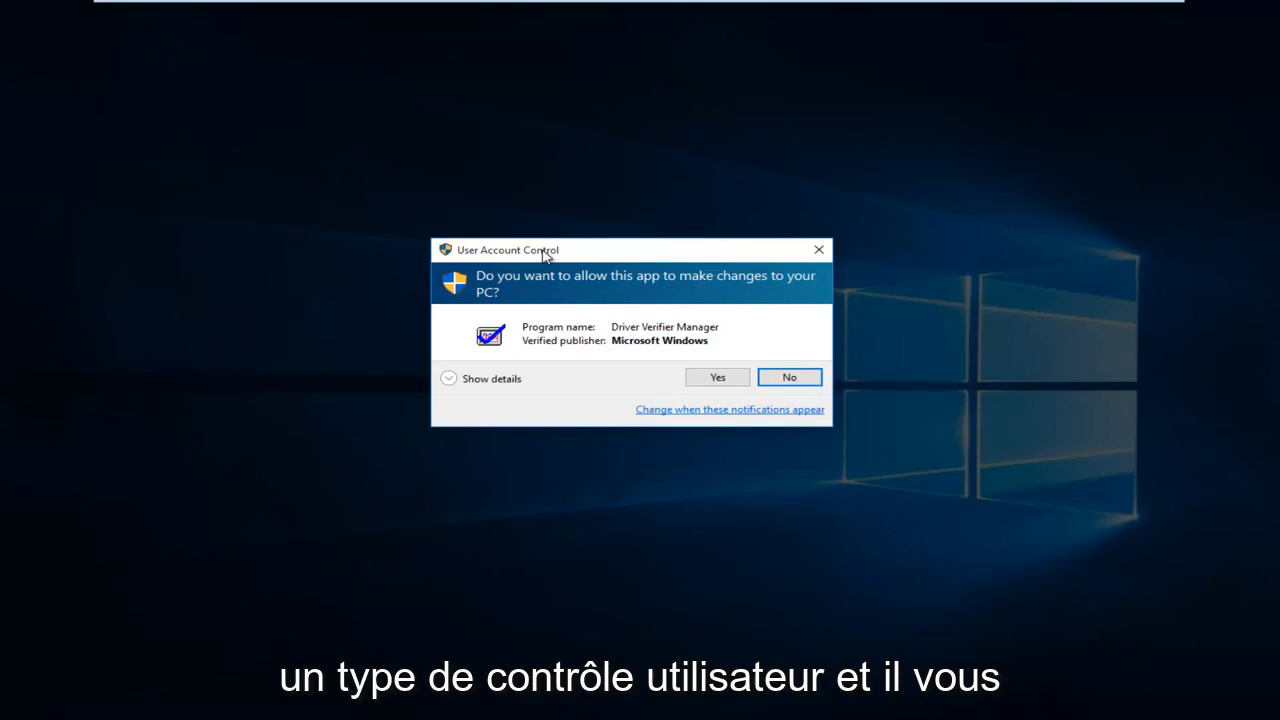
{"action": "mouse_move", "coordinate": [484, 292]}
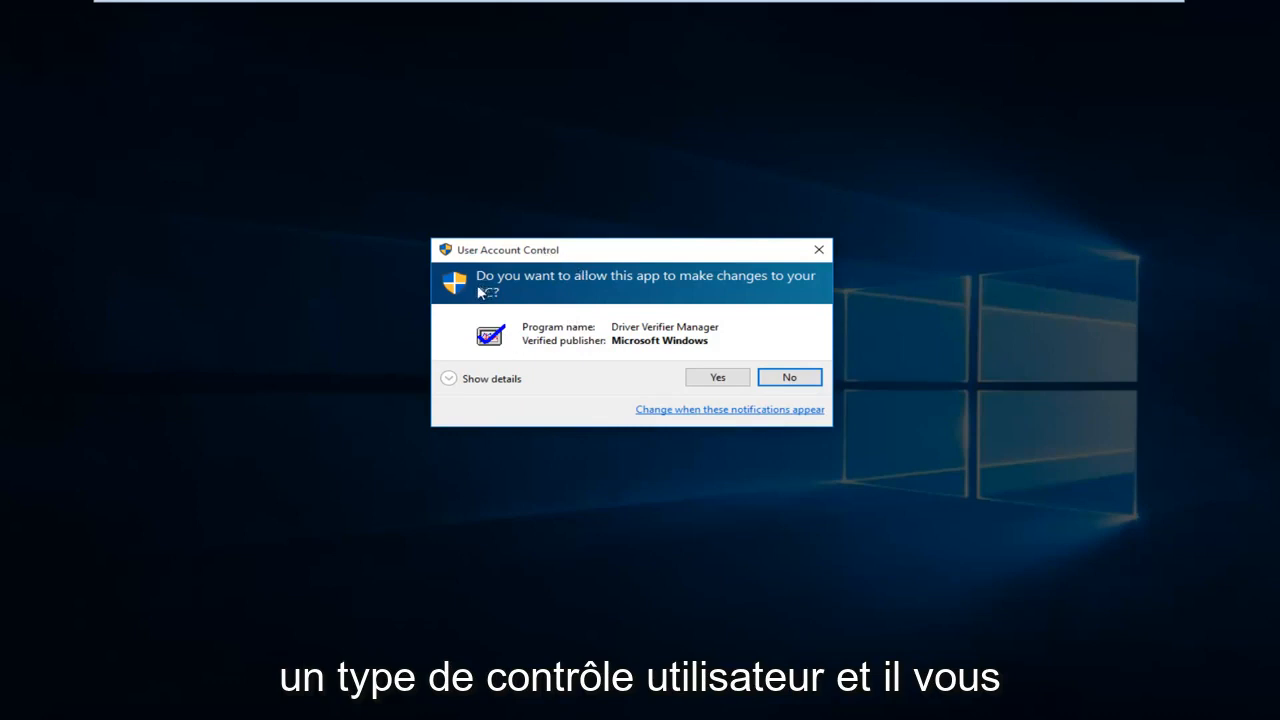
{"action": "mouse_move", "coordinate": [320, 370]}
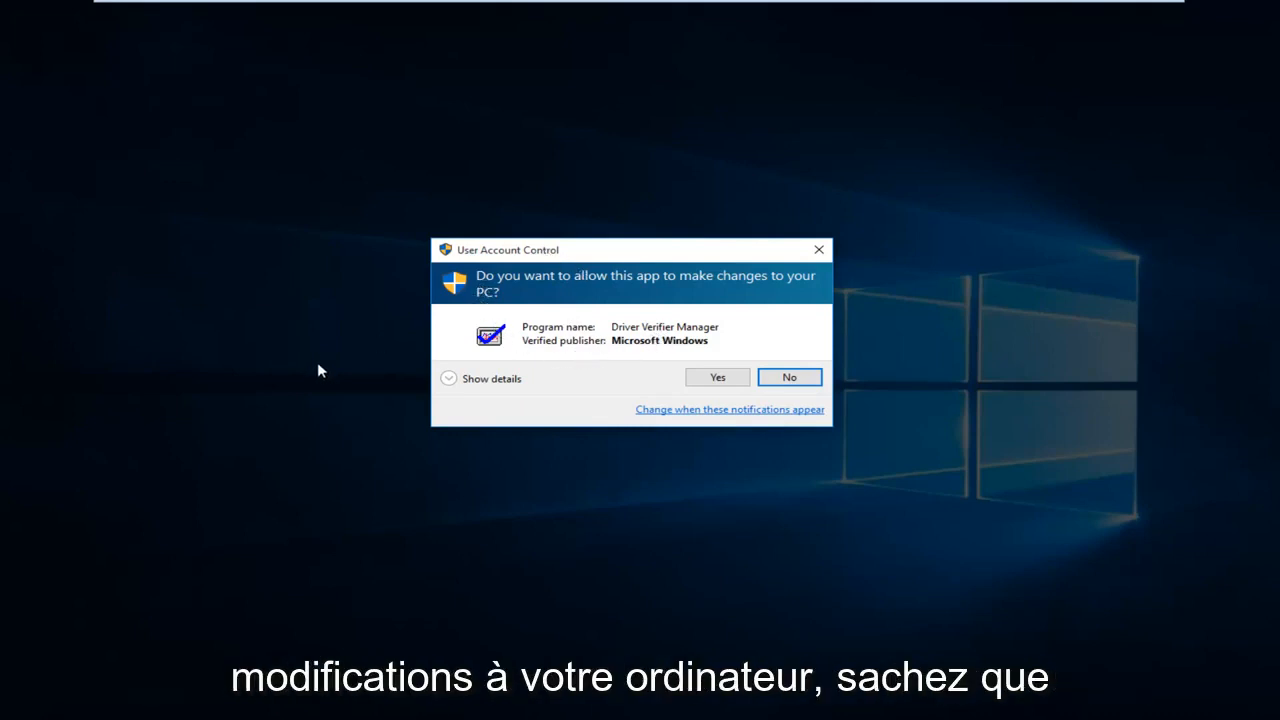
{"action": "mouse_move", "coordinate": [504, 540]}
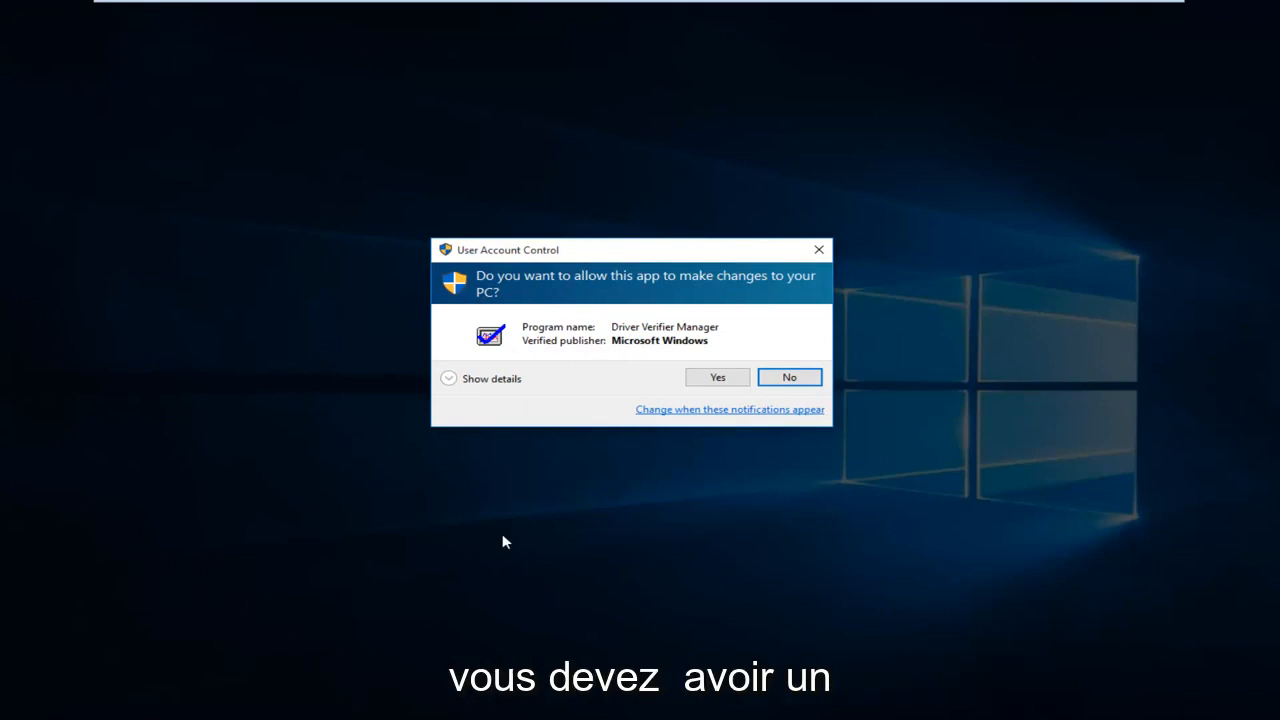
{"action": "mouse_move", "coordinate": [508, 532]}
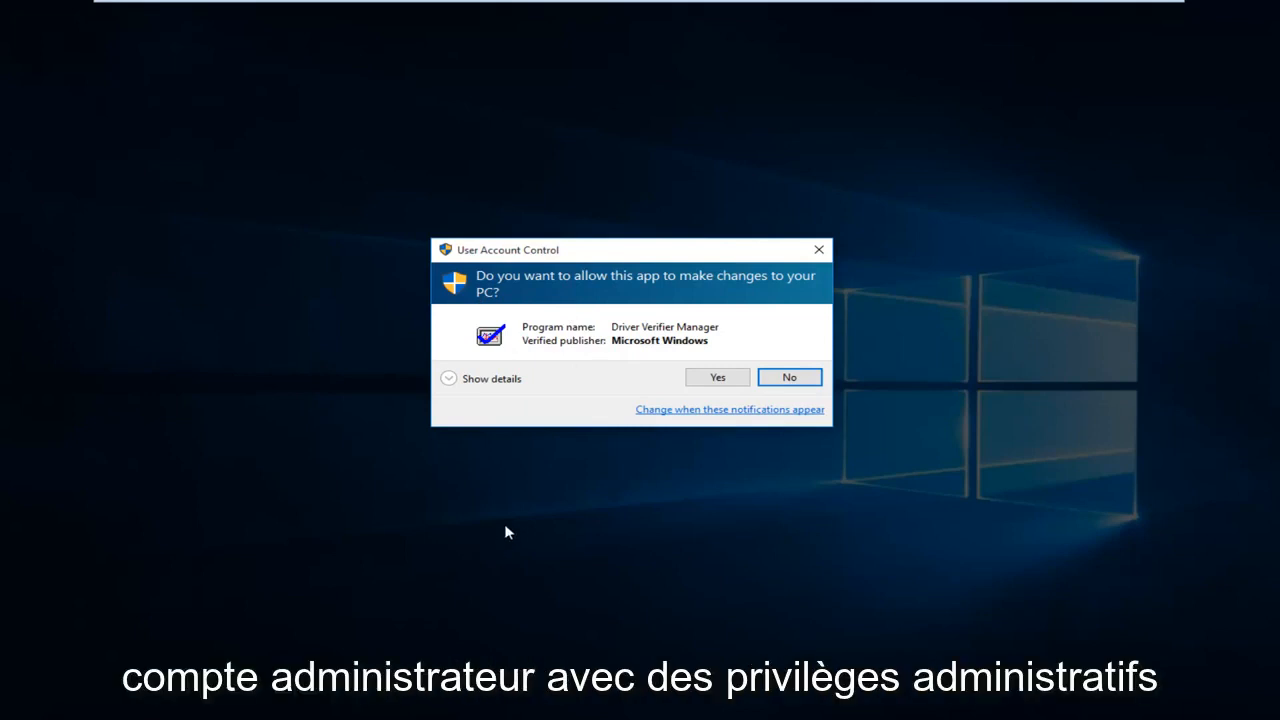
{"action": "mouse_move", "coordinate": [556, 356]}
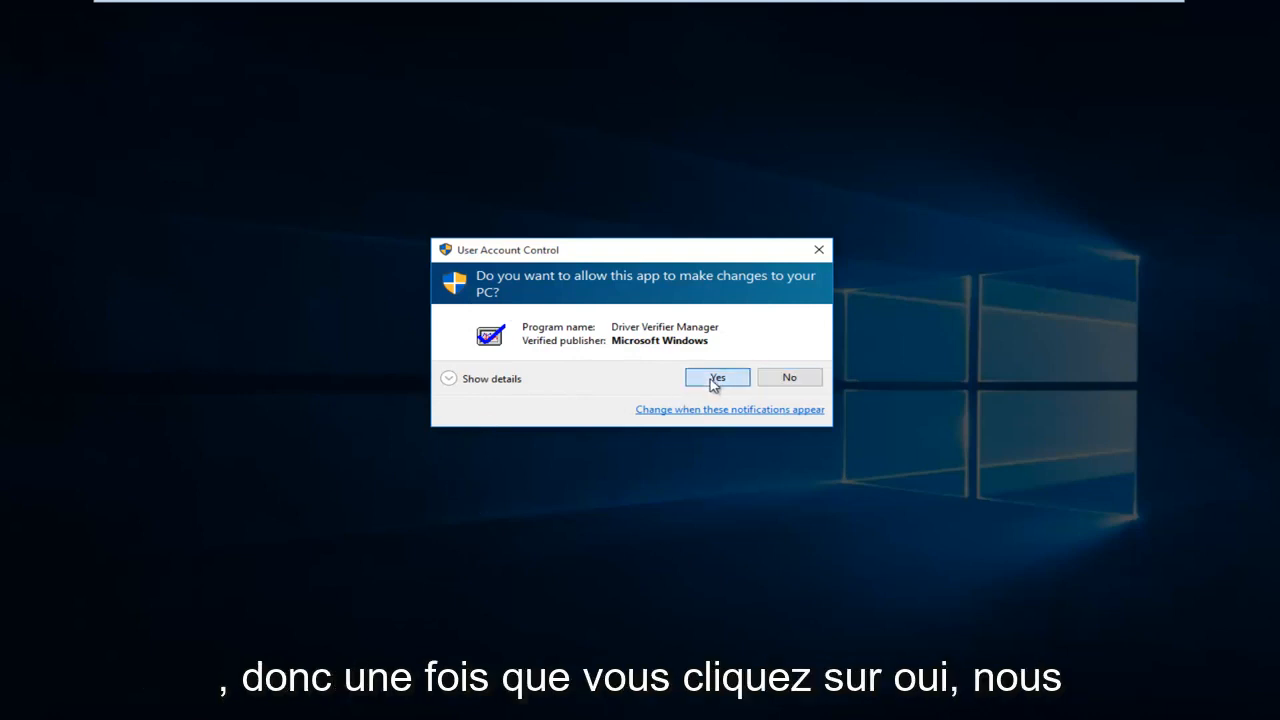
- Allow the tool to run and create custom settings with I/O verification, Force pending I/O requests and IRP logging
{"action": "left_click", "coordinate": [716, 376]}
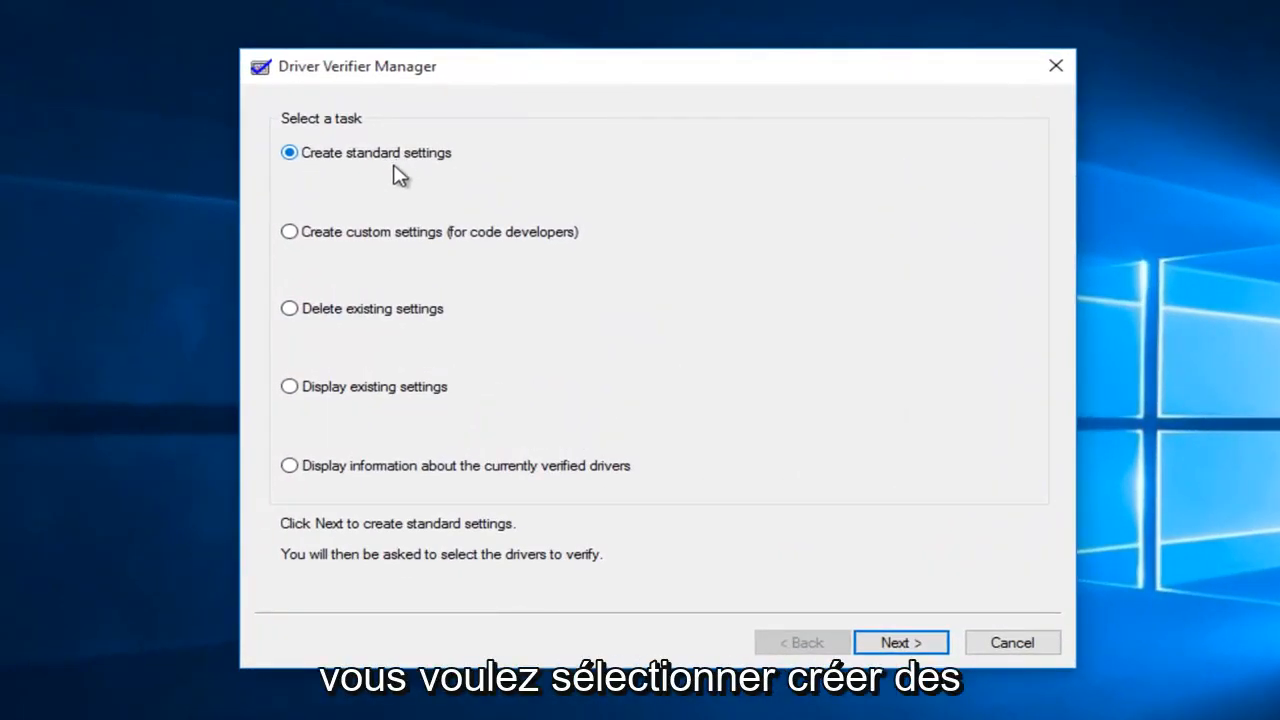
{"action": "left_click", "coordinate": [288, 232]}
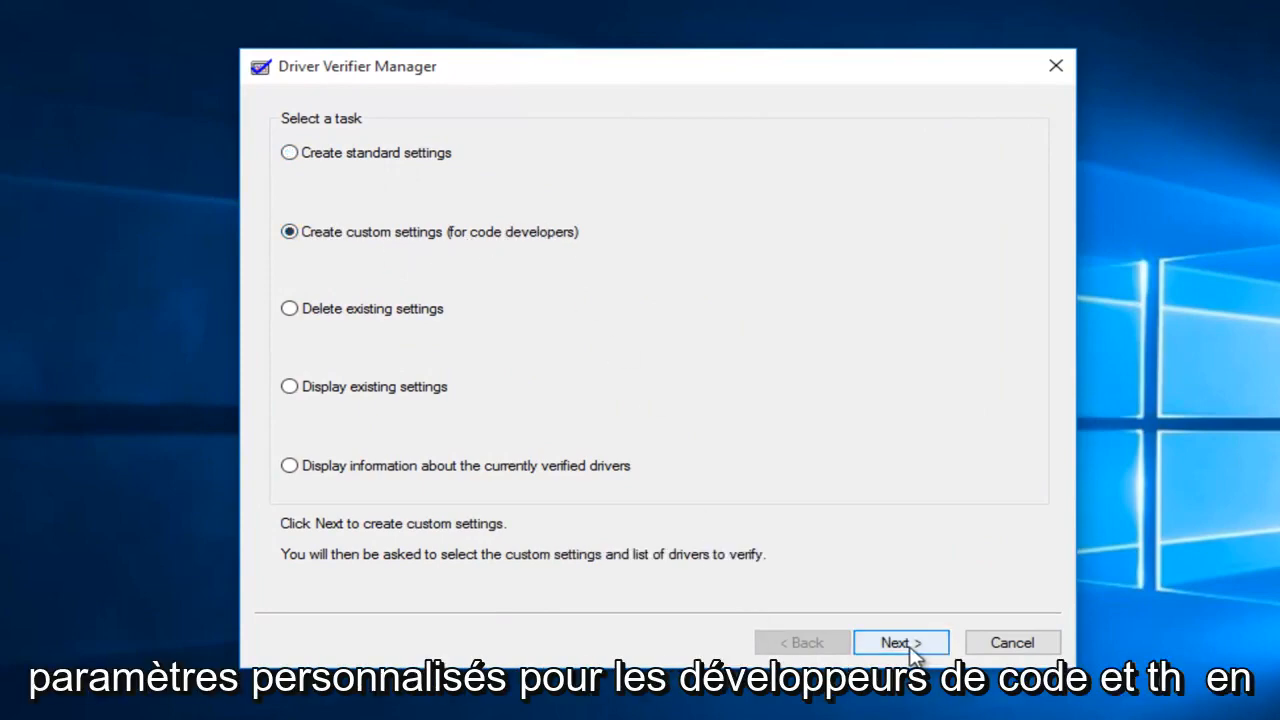
{"action": "left_click", "coordinate": [900, 642]}
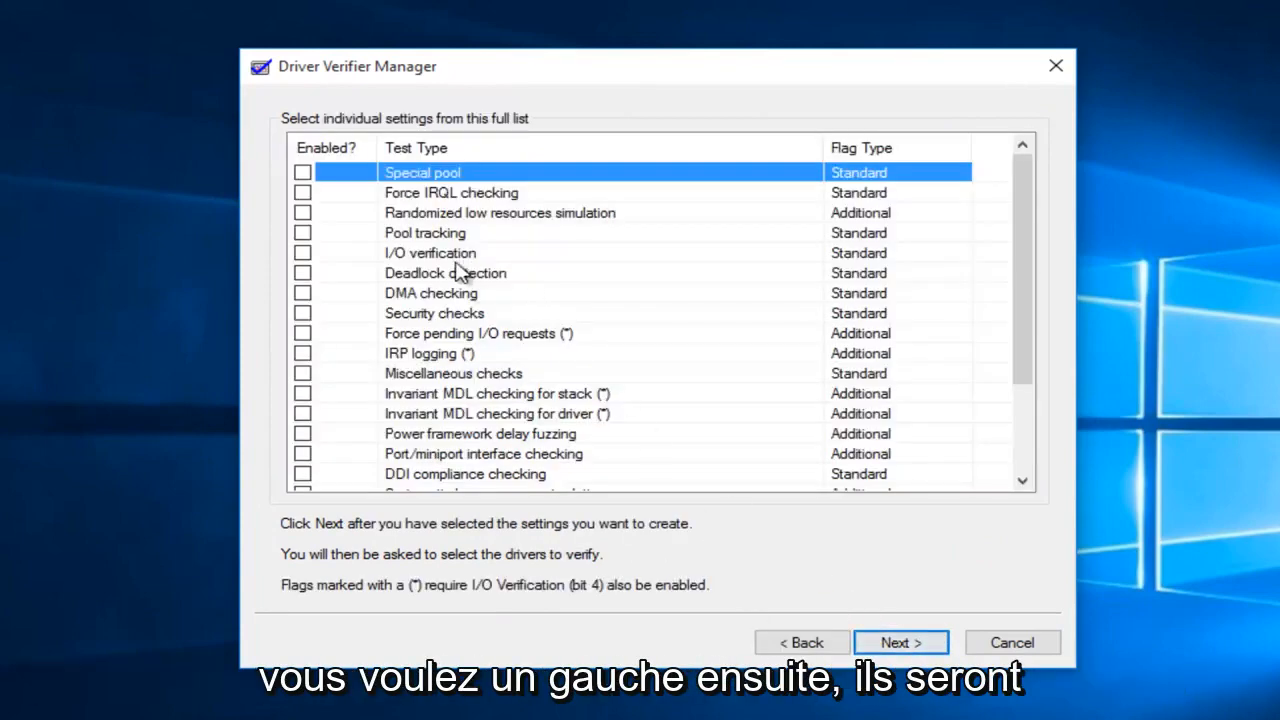
{"action": "mouse_move", "coordinate": [310, 252]}
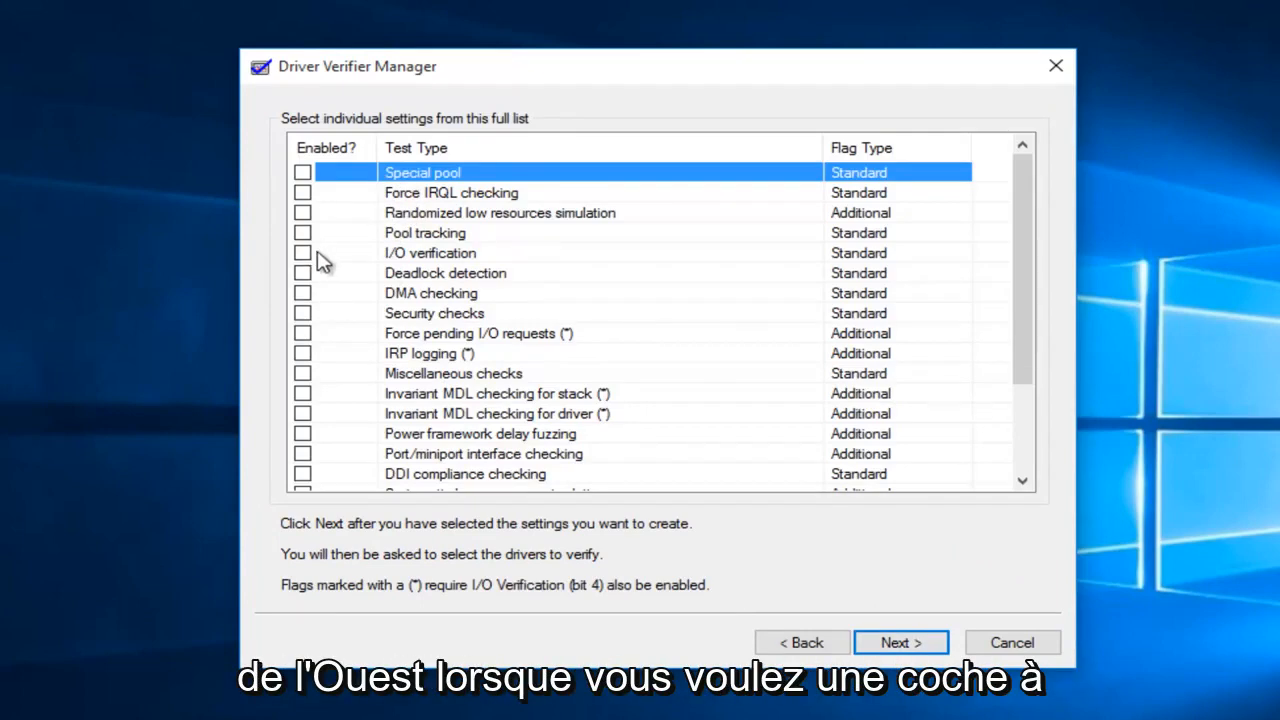
{"action": "mouse_move", "coordinate": [432, 262]}
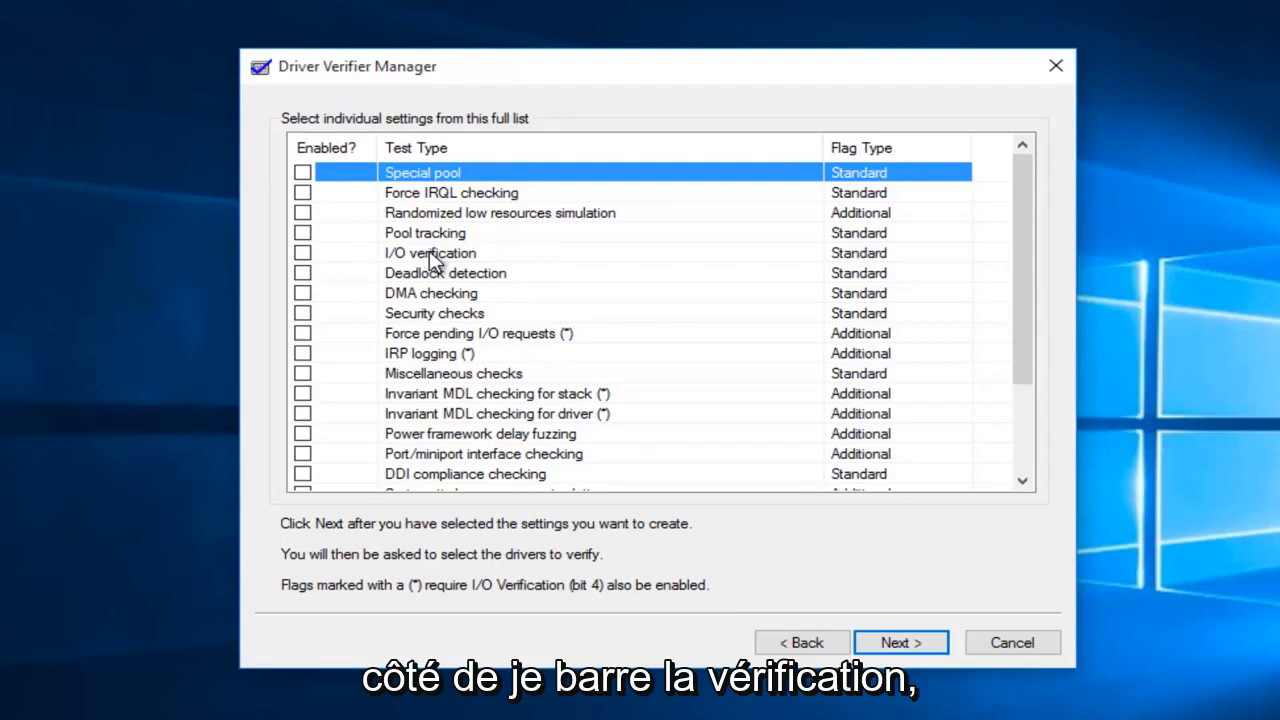
{"action": "mouse_move", "coordinate": [360, 272]}
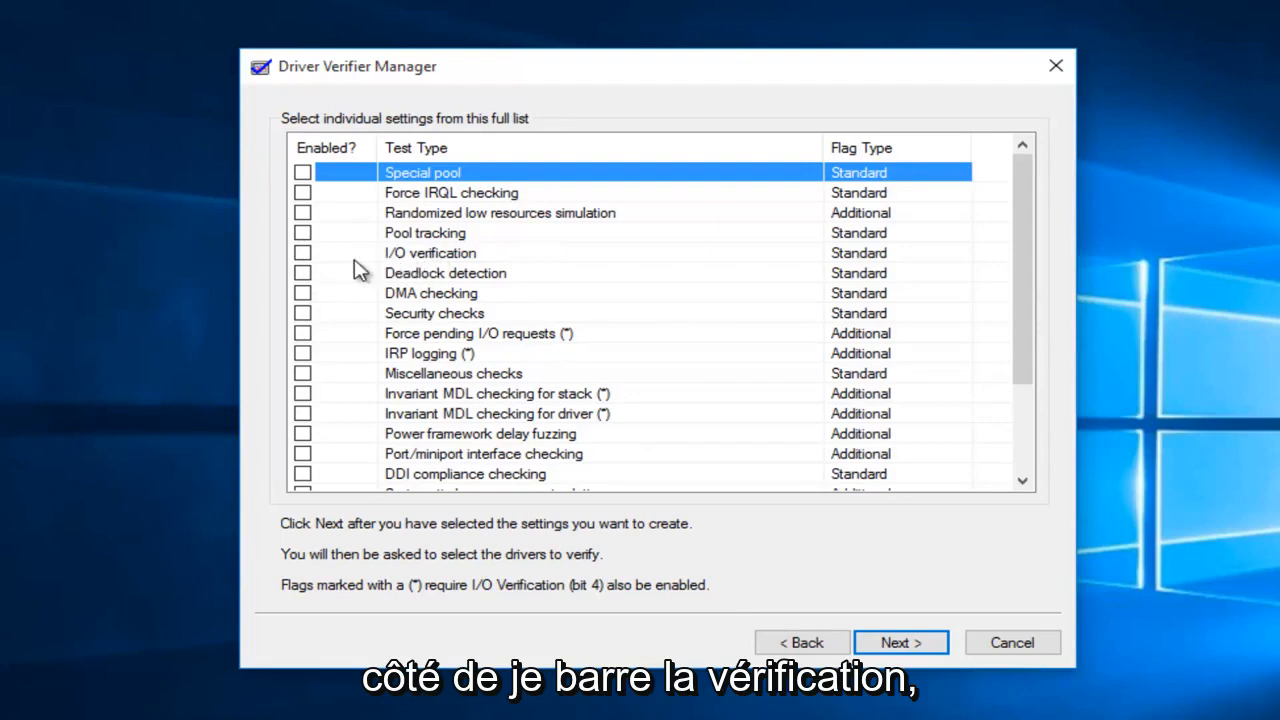
{"action": "left_click", "coordinate": [302, 252]}
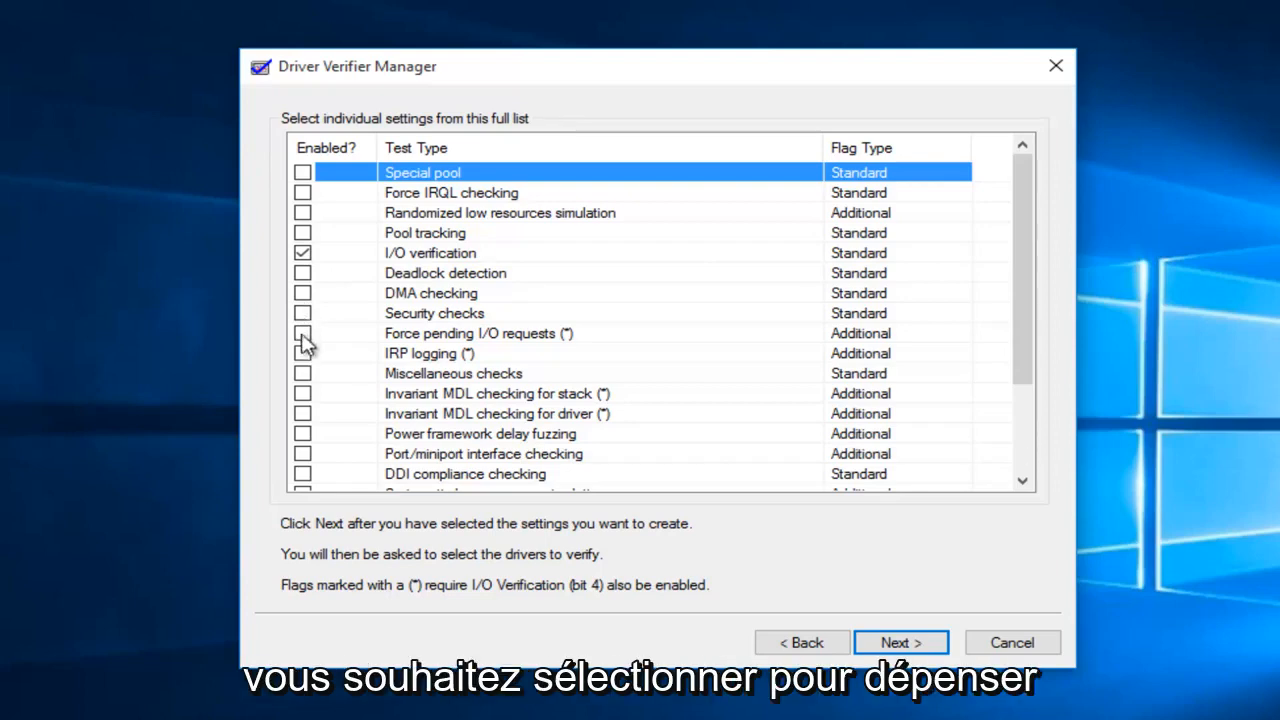
{"action": "mouse_move", "coordinate": [438, 348]}
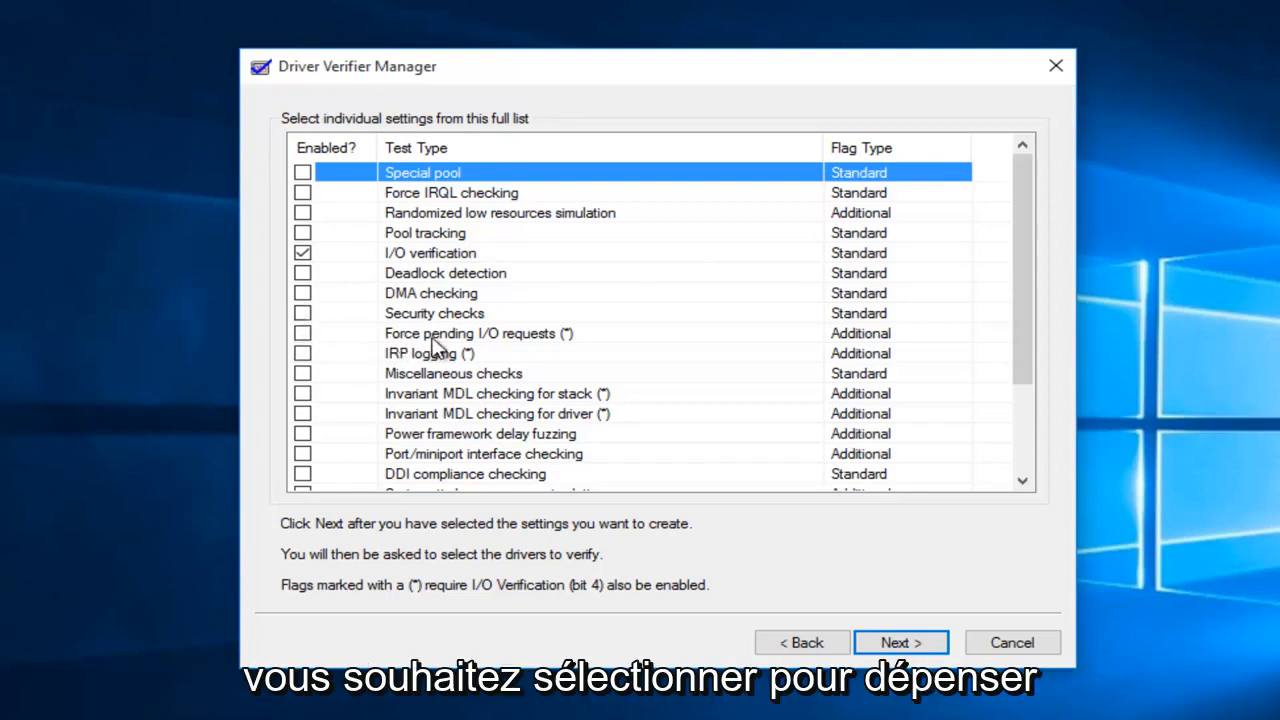
{"action": "left_click", "coordinate": [302, 332]}
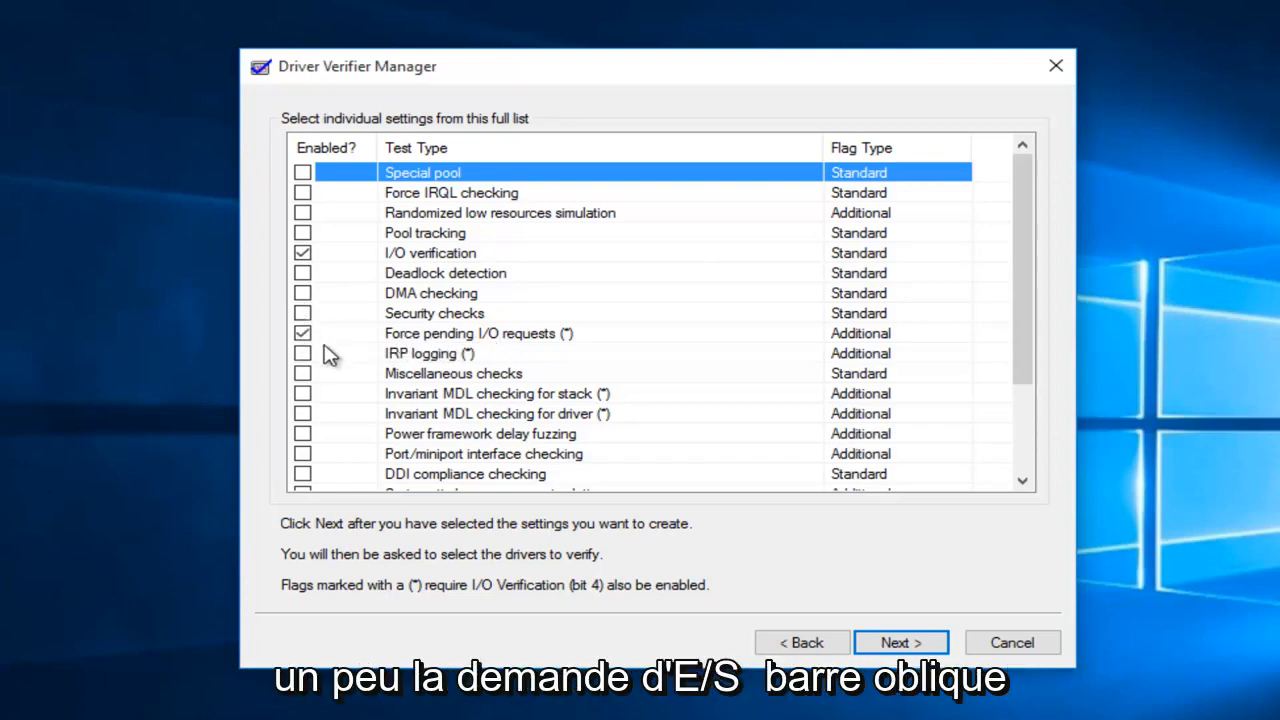
{"action": "mouse_move", "coordinate": [490, 344]}
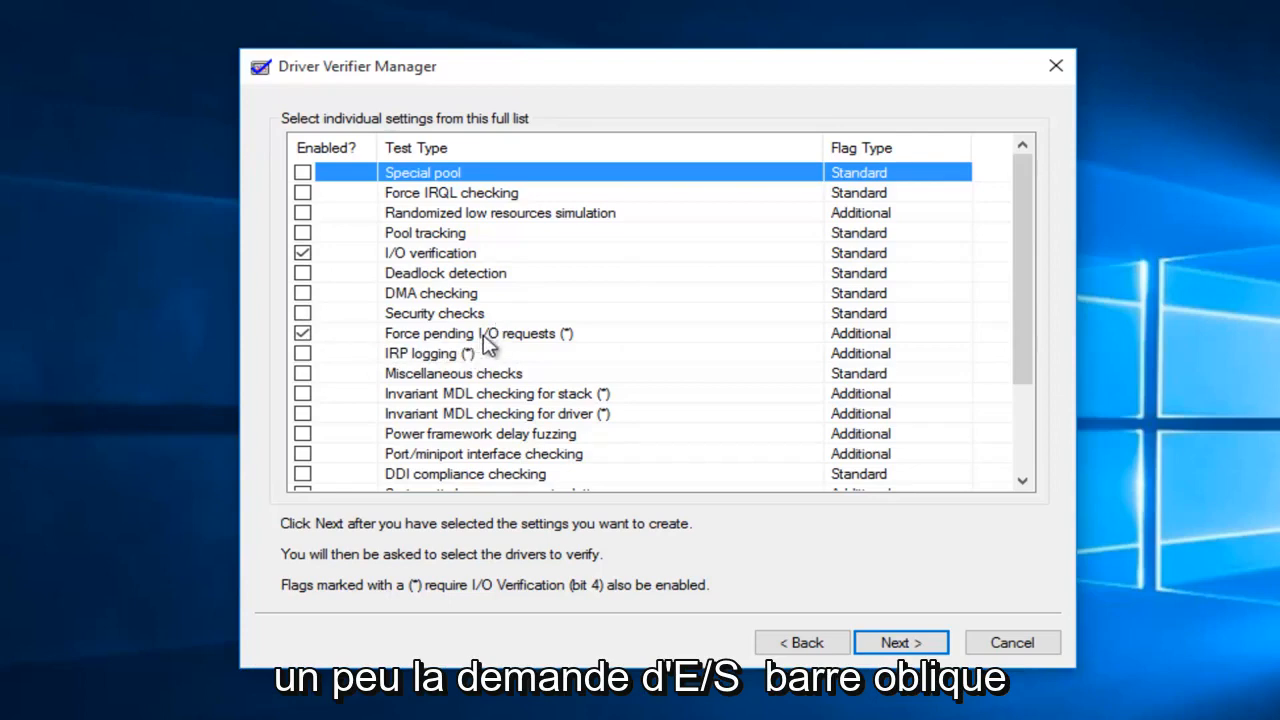
{"action": "mouse_move", "coordinate": [310, 360]}
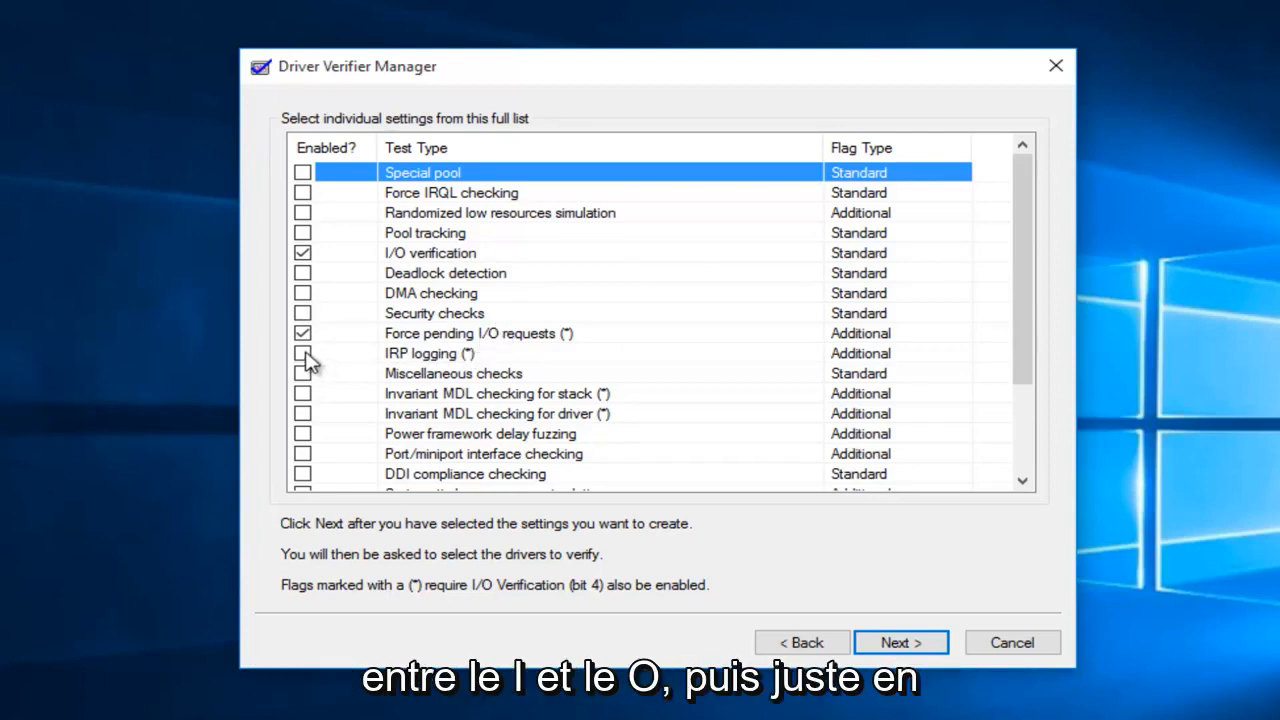
{"action": "left_click", "coordinate": [302, 352]}
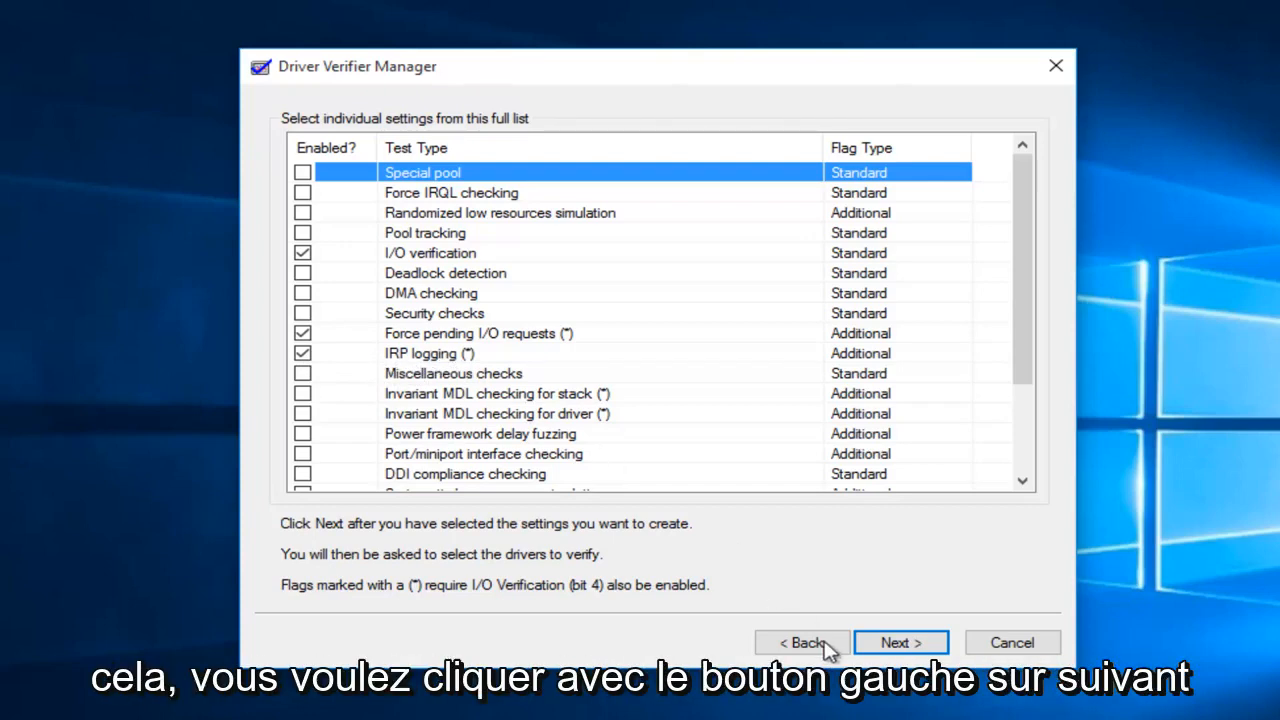
- Choose to select driver names from a list and sort it by the Provider column
{"action": "left_click", "coordinate": [900, 642]}
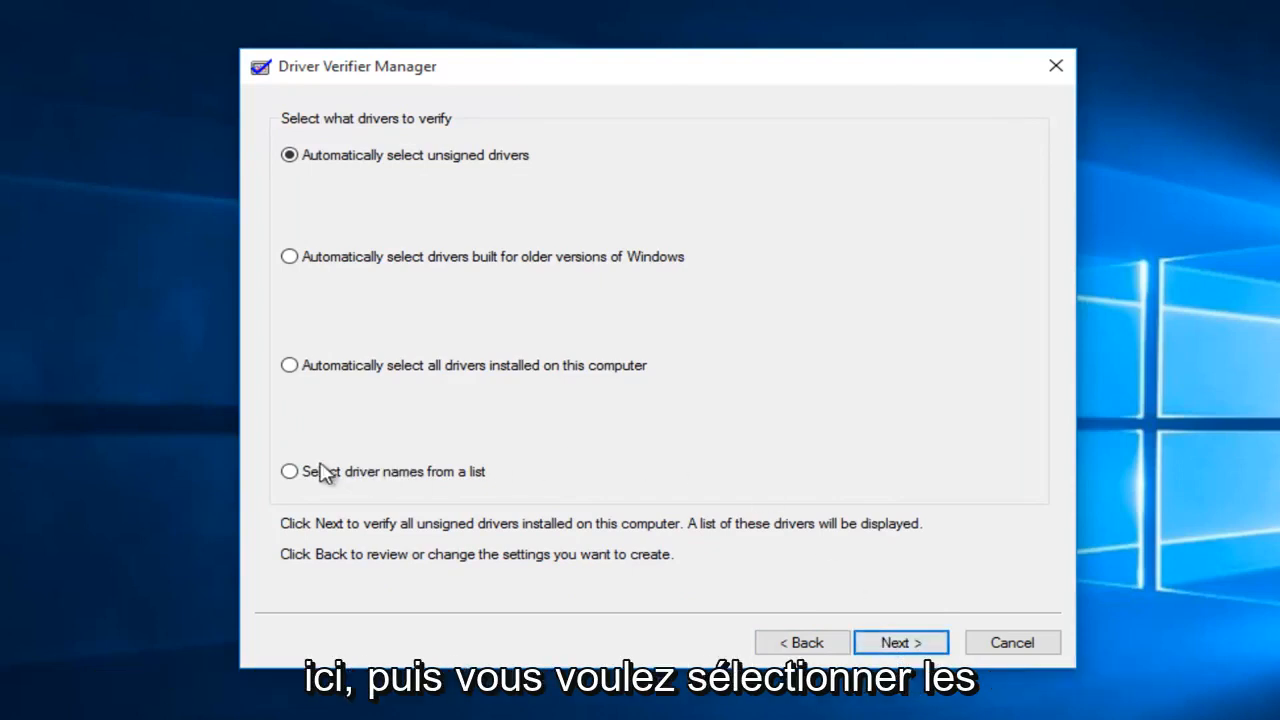
{"action": "left_click", "coordinate": [288, 472]}
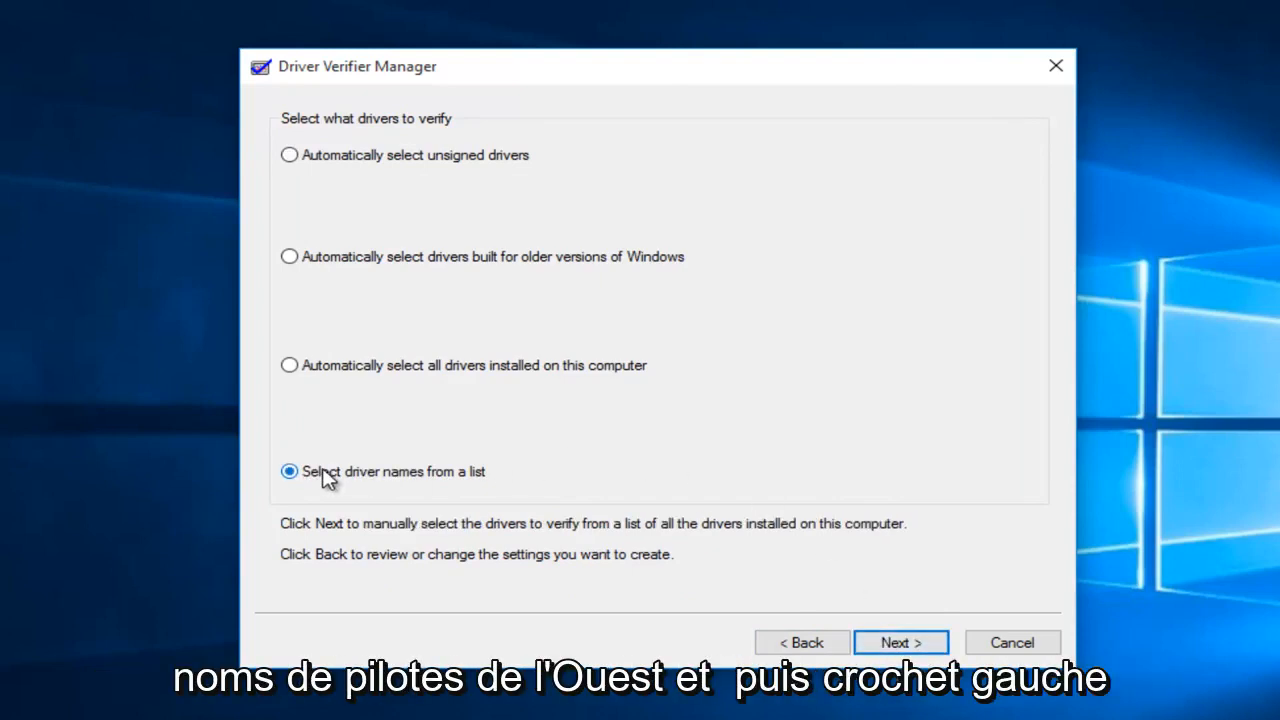
{"action": "mouse_move", "coordinate": [384, 496]}
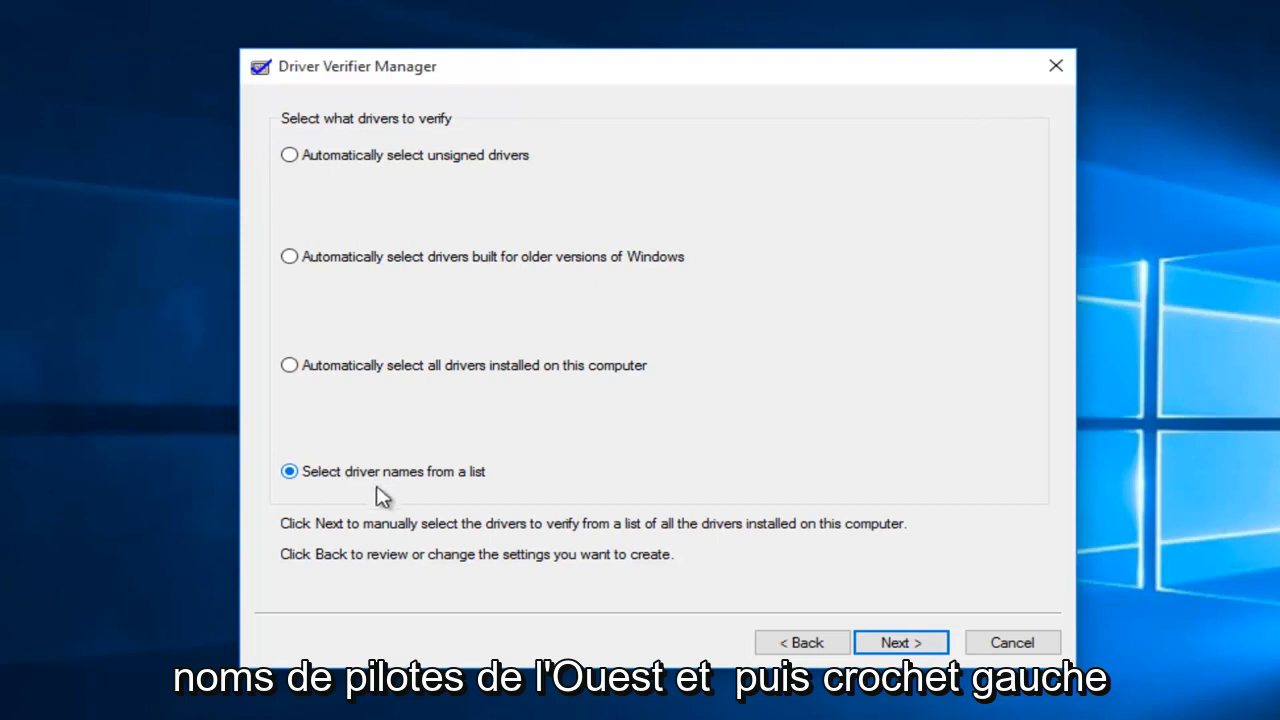
{"action": "left_click", "coordinate": [900, 642]}
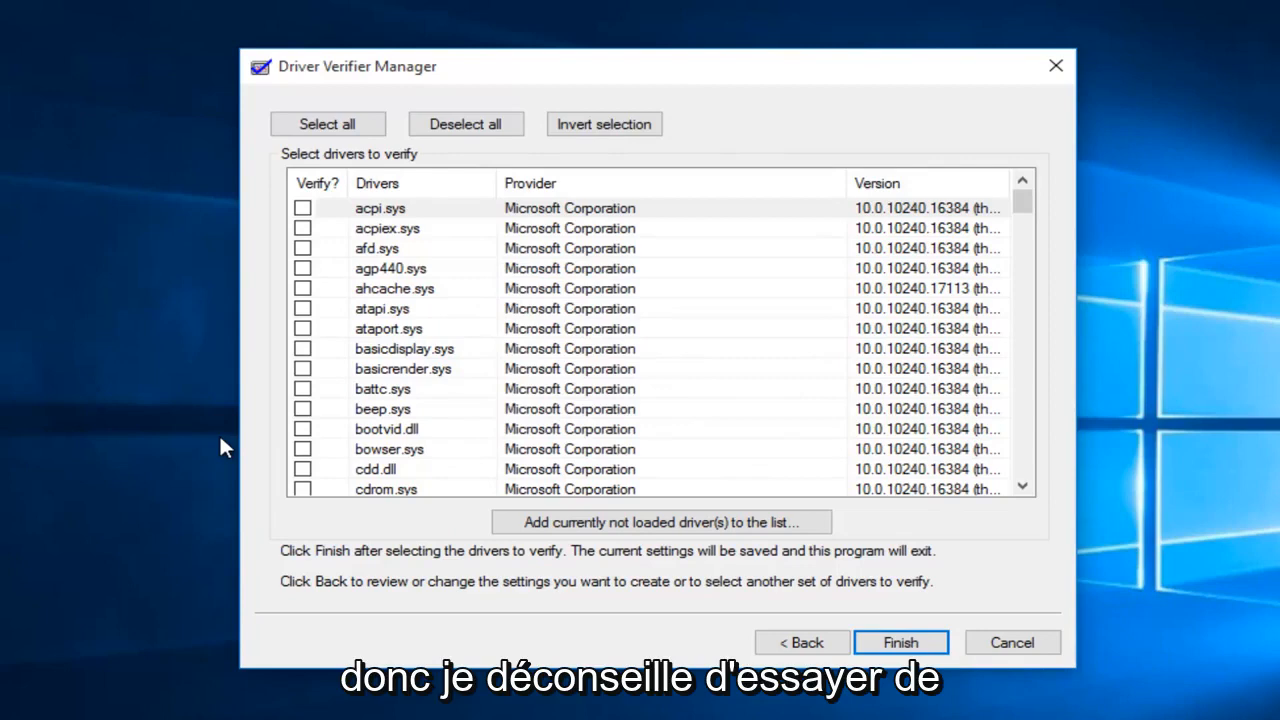
{"action": "mouse_move", "coordinate": [240, 452]}
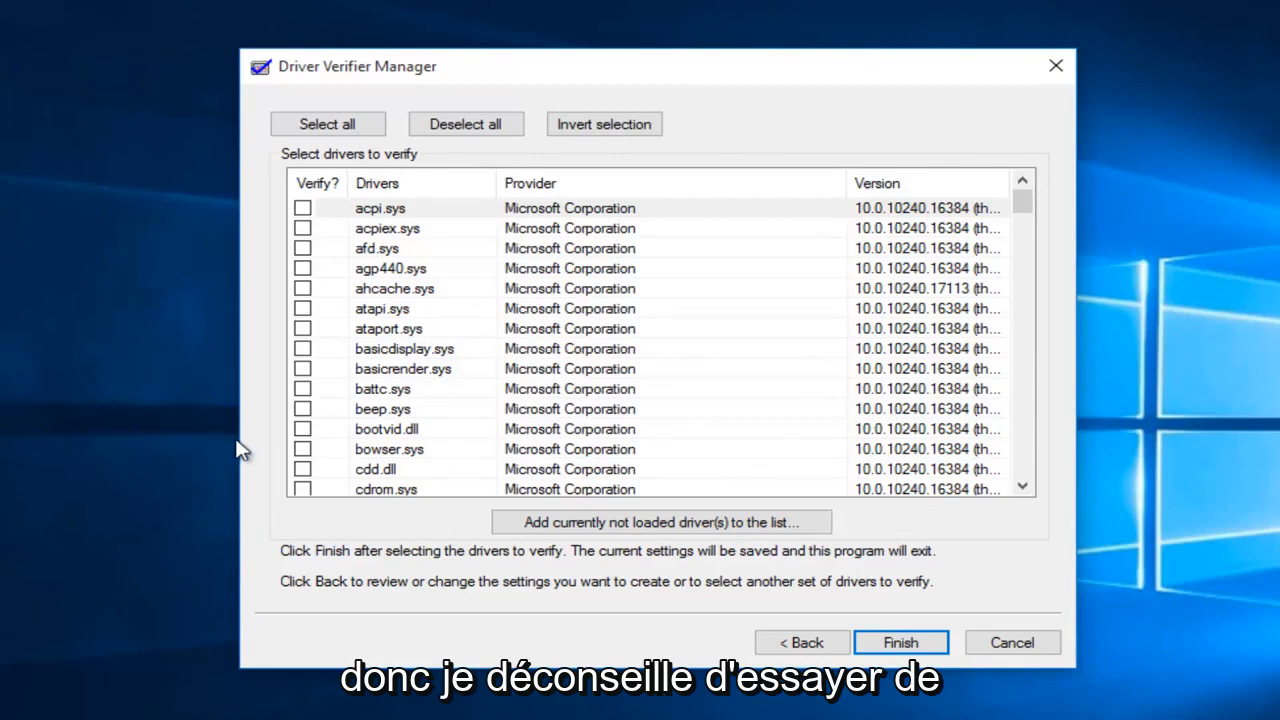
{"action": "mouse_move", "coordinate": [560, 230]}
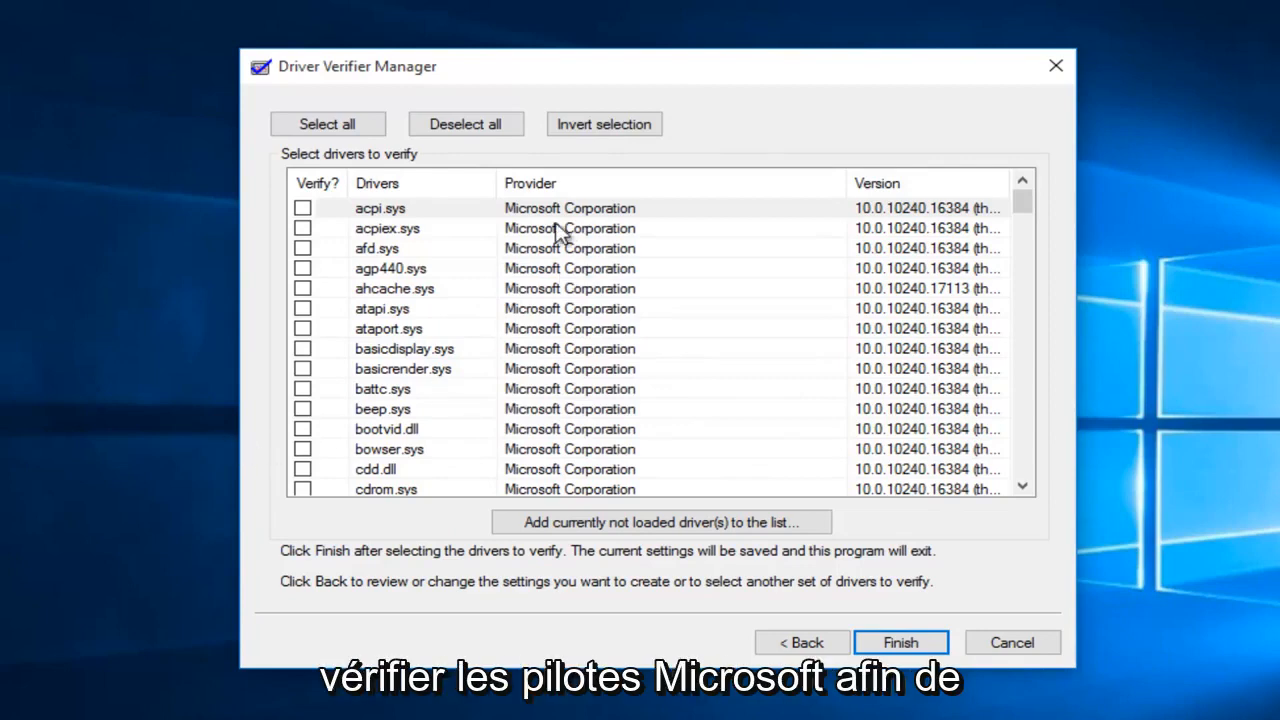
{"action": "mouse_move", "coordinate": [552, 200]}
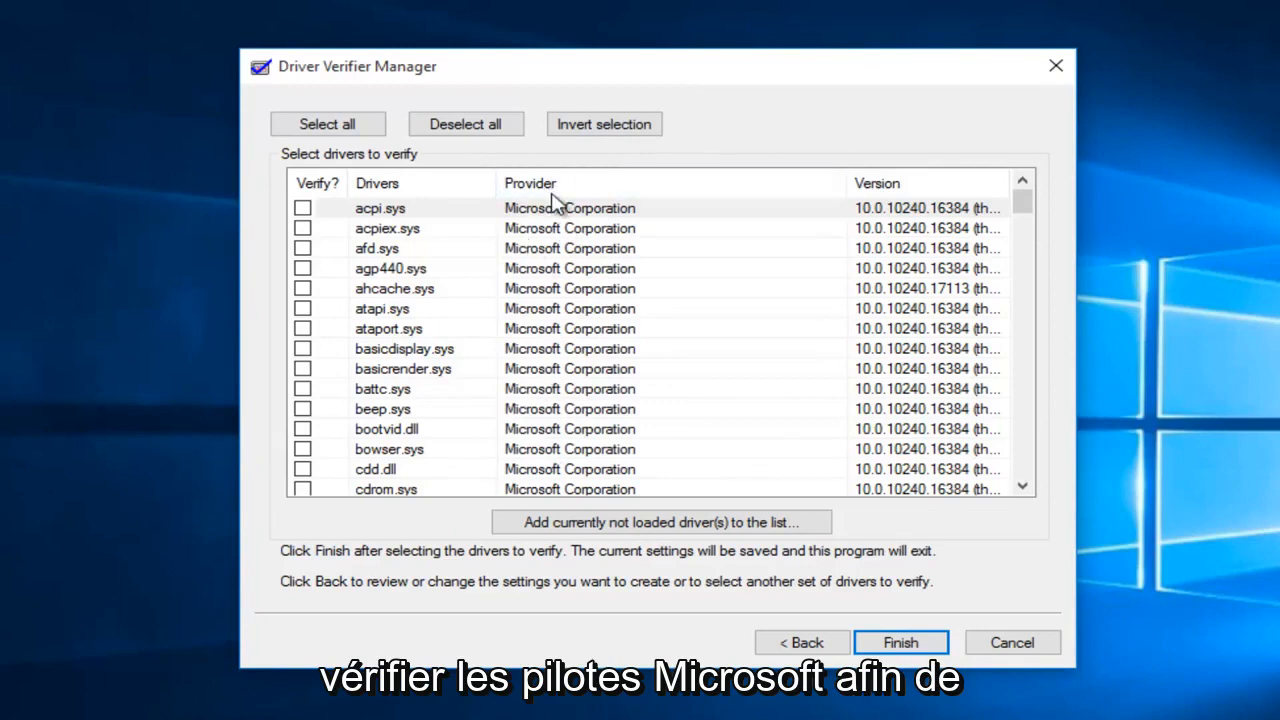
{"action": "left_click", "coordinate": [528, 184]}
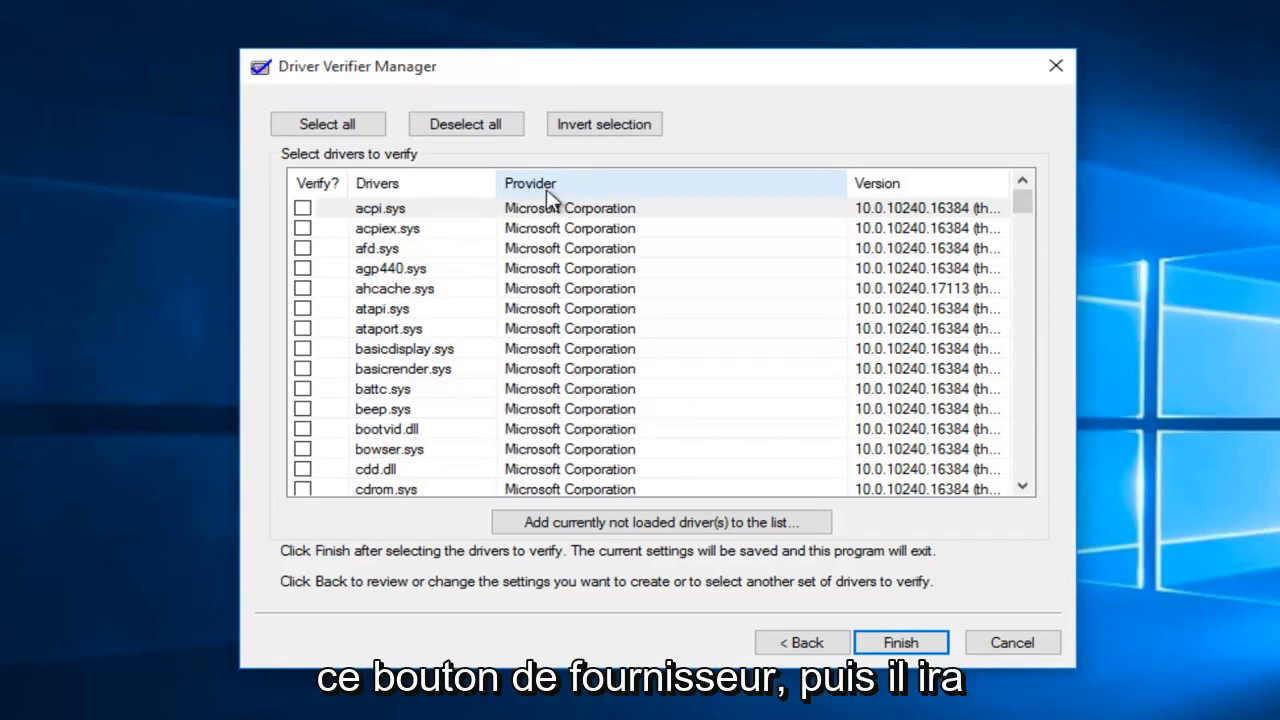
{"action": "left_click", "coordinate": [530, 184]}
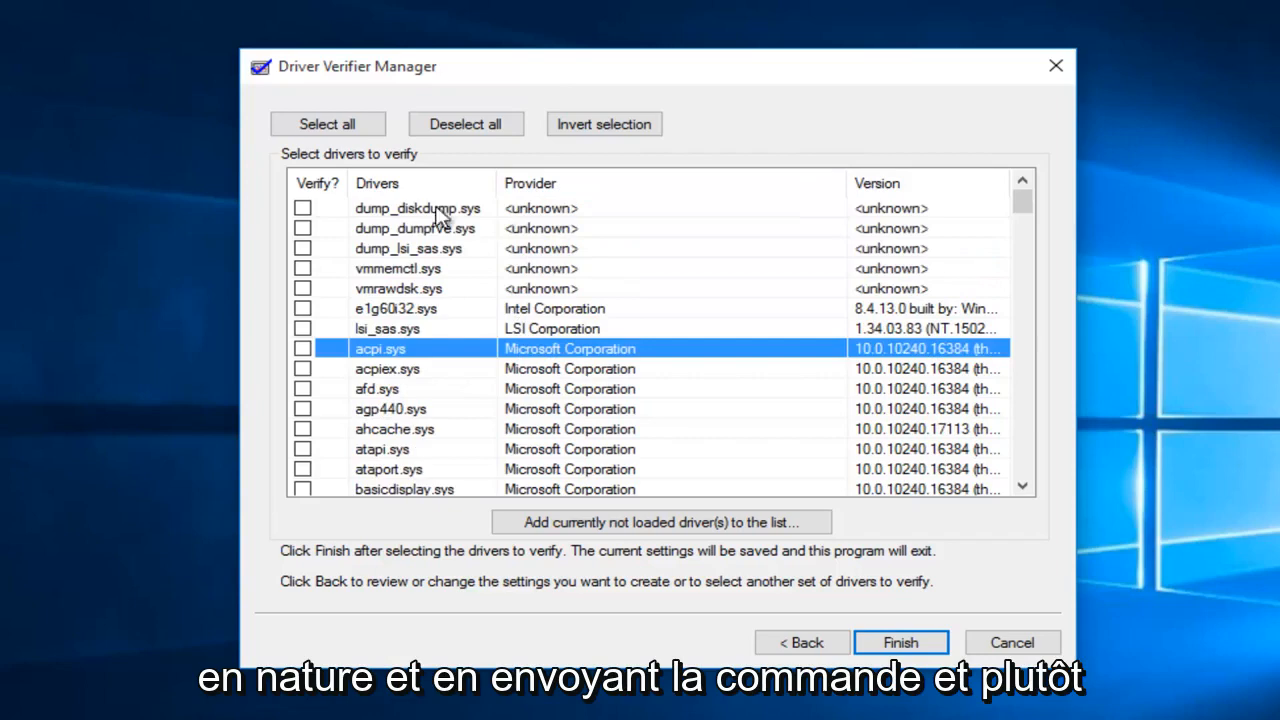
{"action": "mouse_move", "coordinate": [524, 348]}
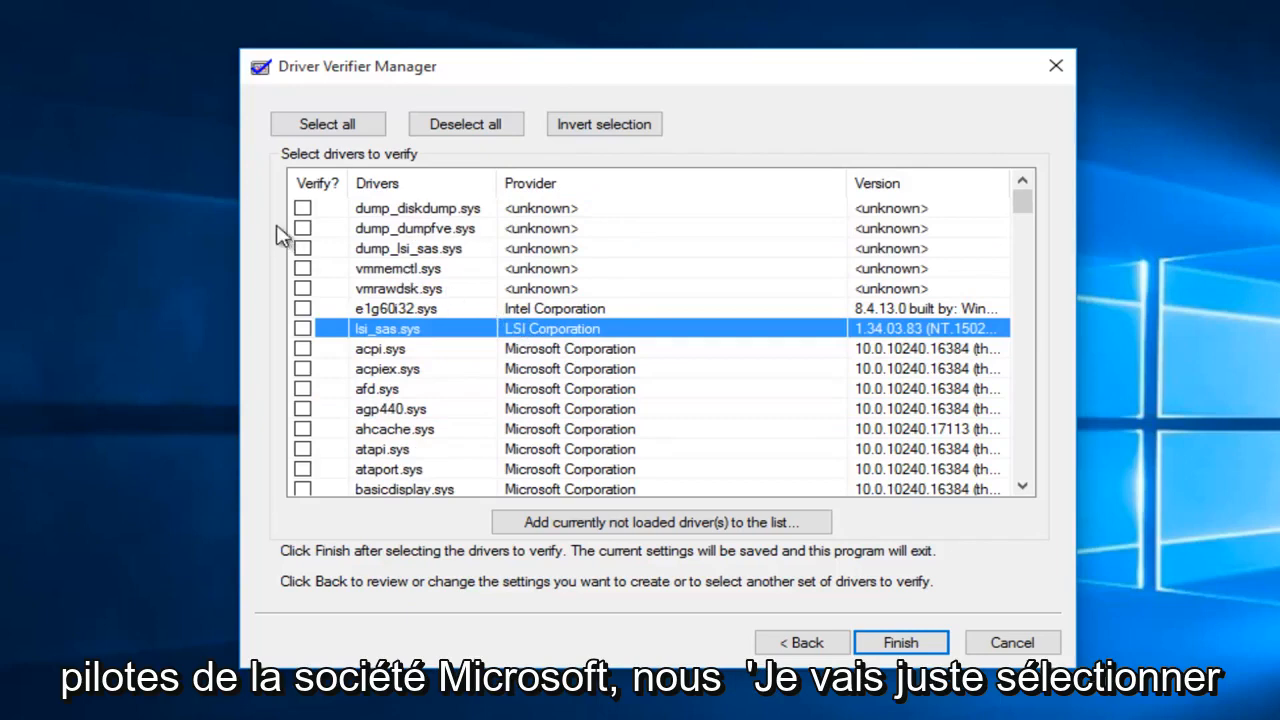
- Mark dump_diskdump.sys, dump_dumpfve.sys, dump_lsi_sas.sys and e1g60i32.sys for verification
{"action": "left_click", "coordinate": [302, 206]}
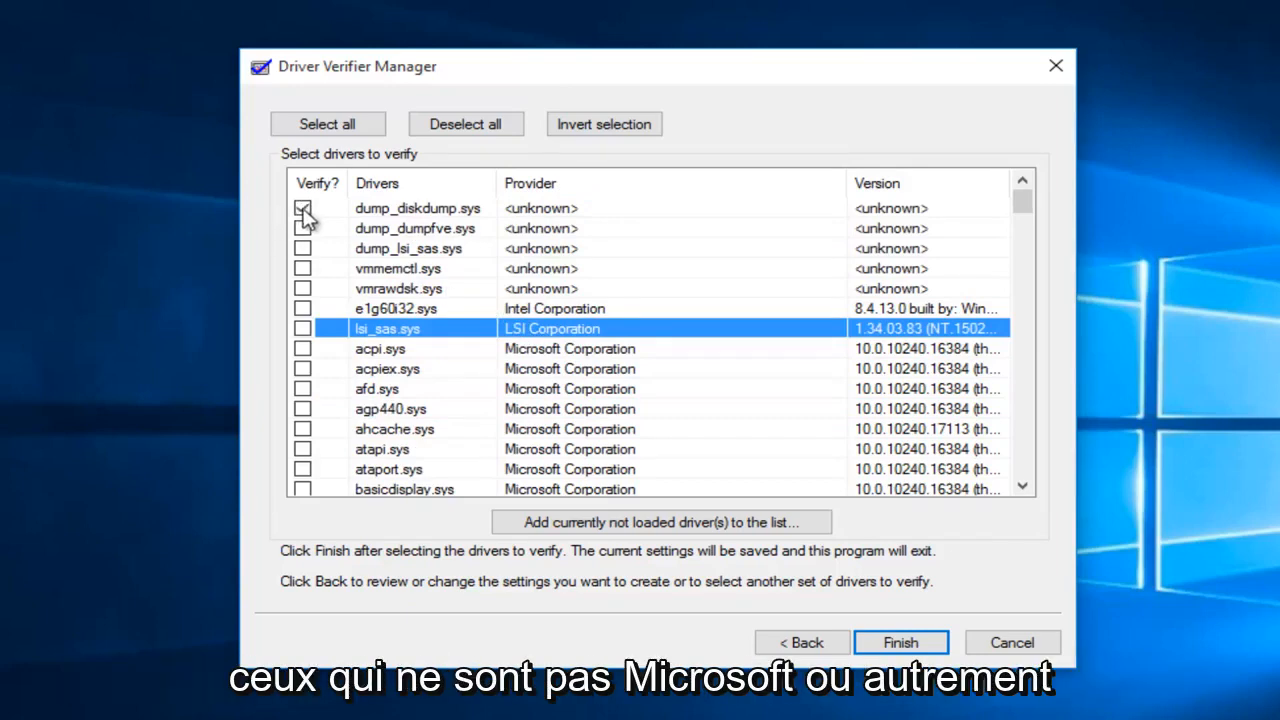
{"action": "left_click", "coordinate": [302, 228]}
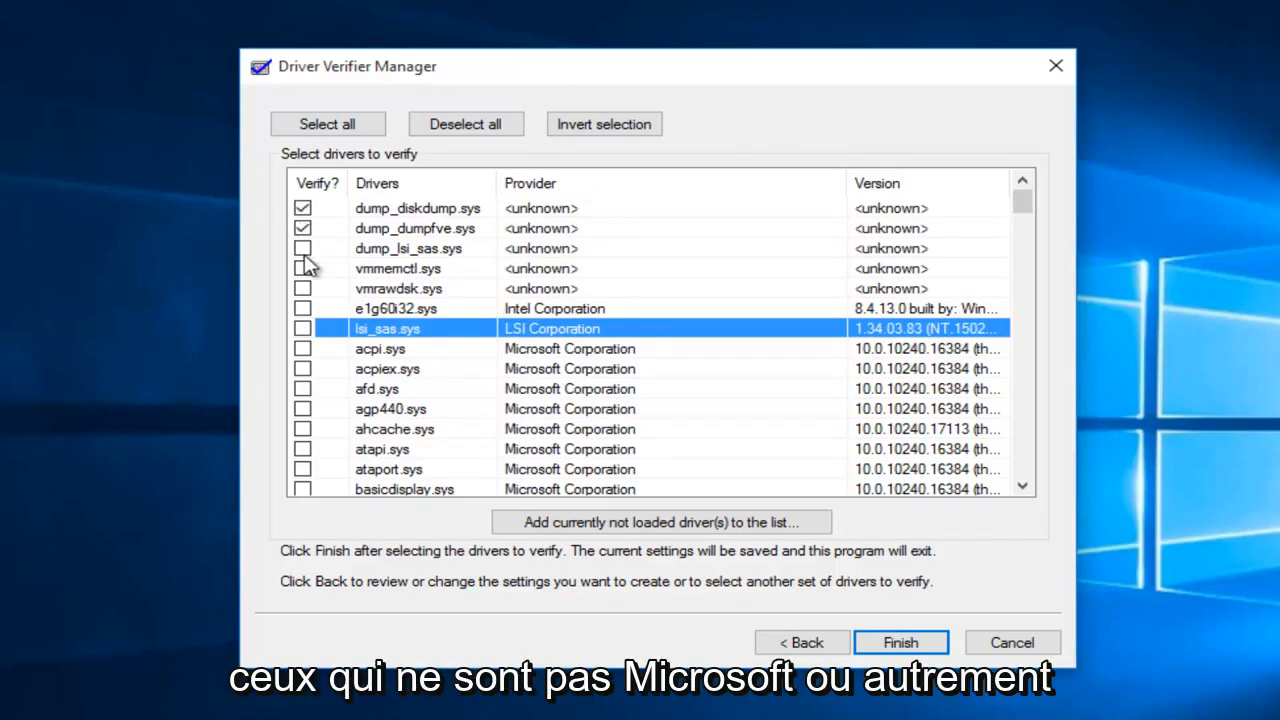
{"action": "left_click", "coordinate": [302, 248]}
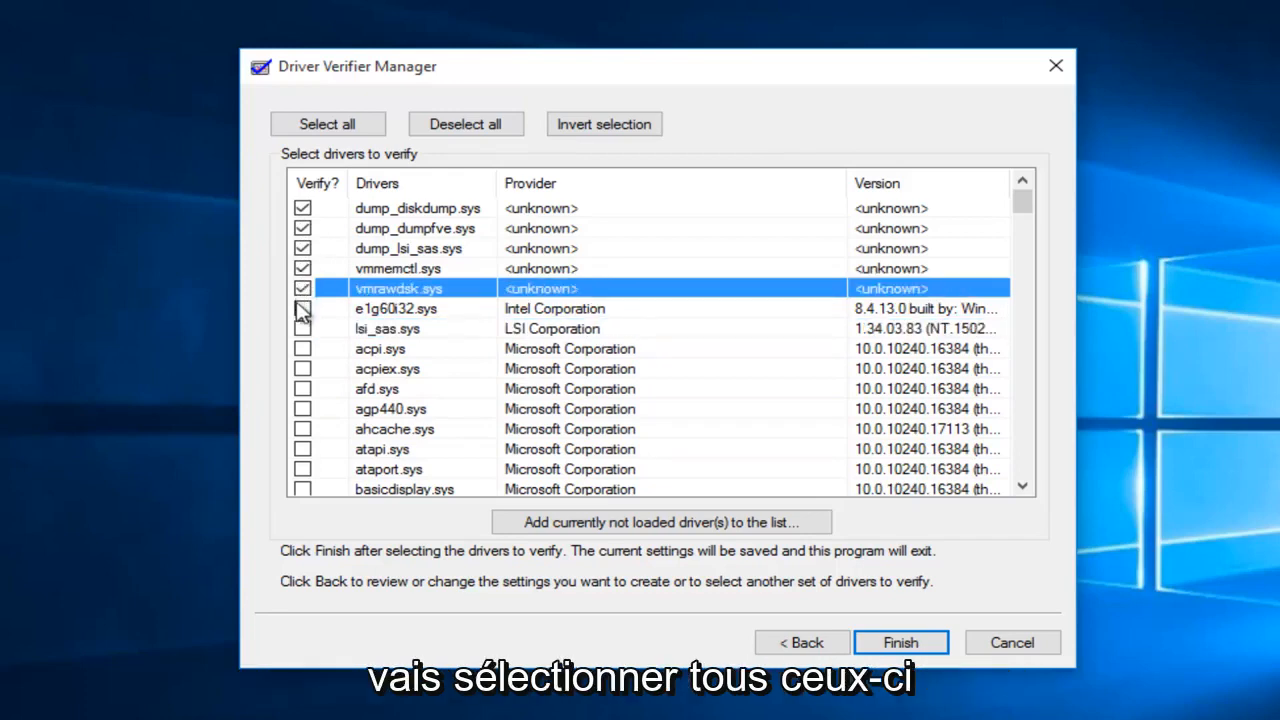
{"action": "left_click", "coordinate": [302, 308]}
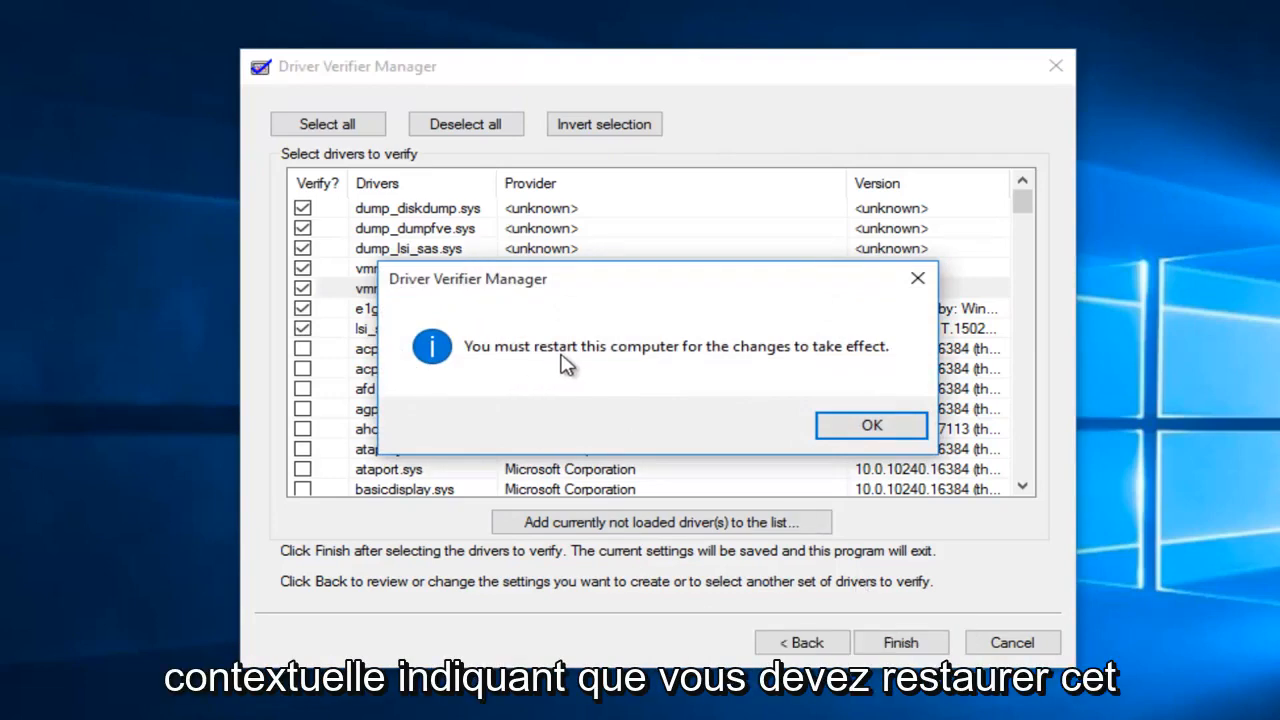
{"action": "mouse_move", "coordinate": [856, 364]}
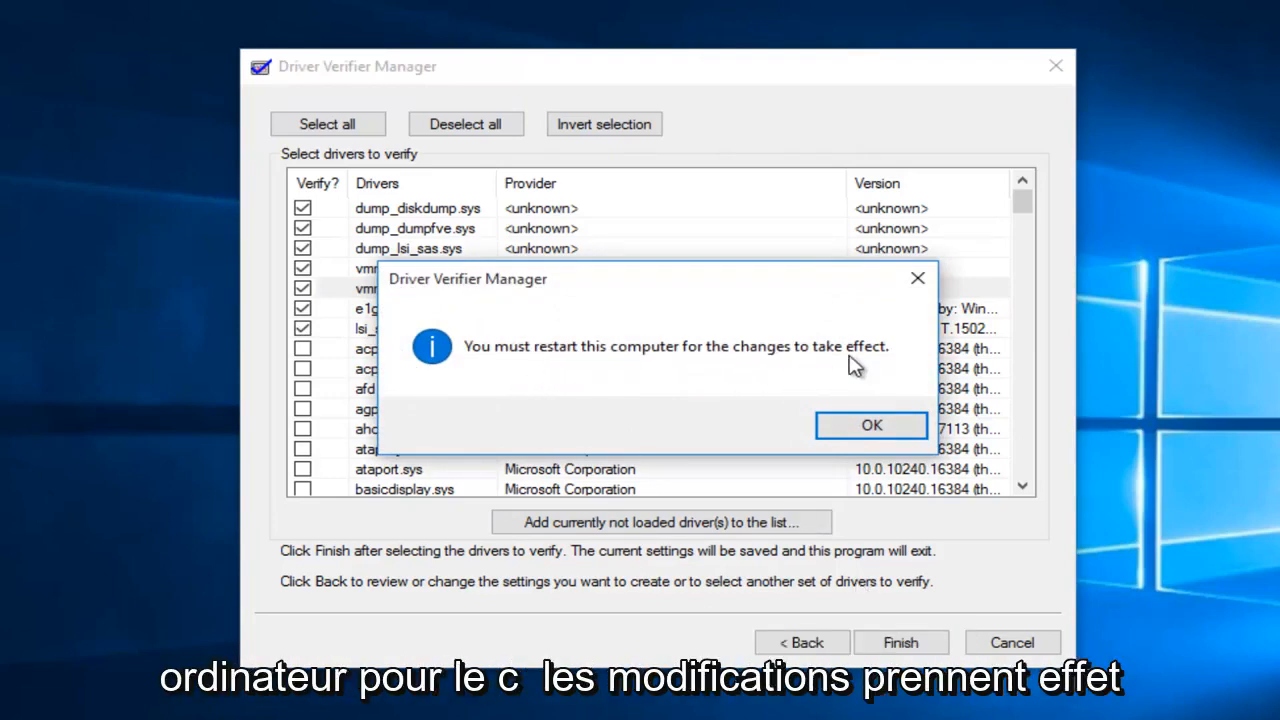
- Acknowledge the restart-required notice after finishing the verifier setup
{"action": "left_click", "coordinate": [870, 424]}
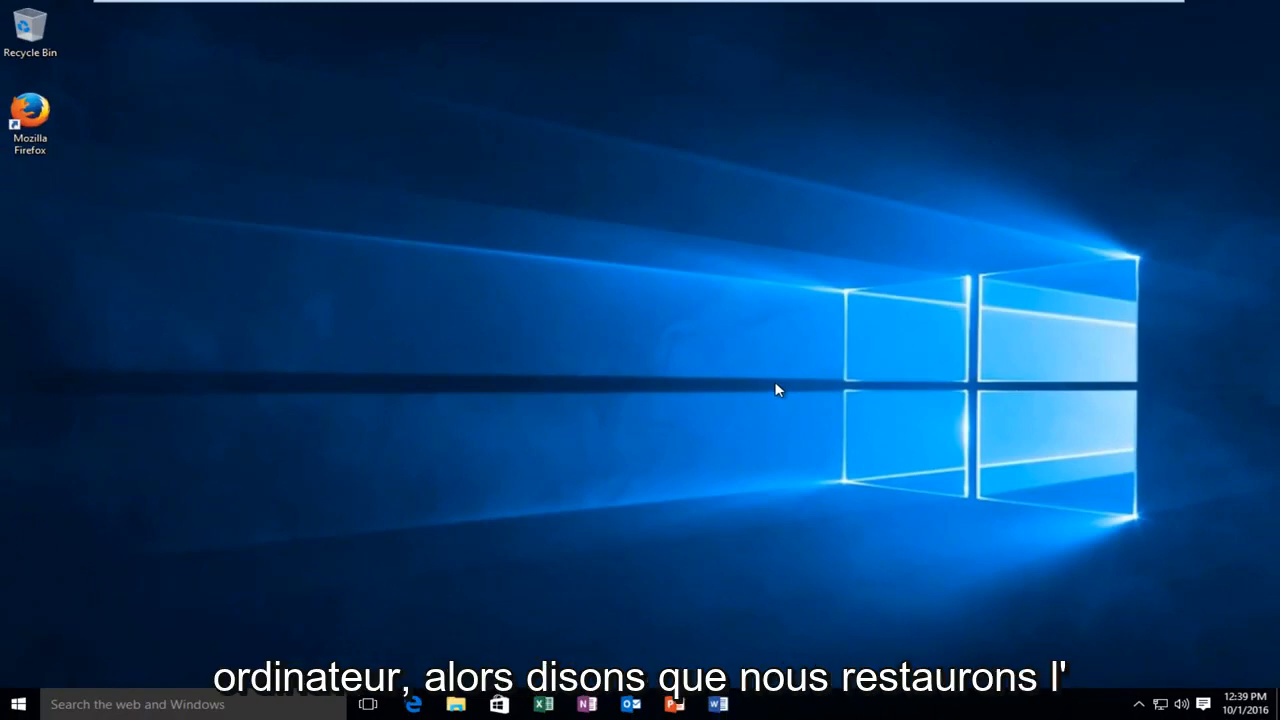
- Restart the computer from the Start menu power options
{"action": "left_click", "coordinate": [16, 704]}
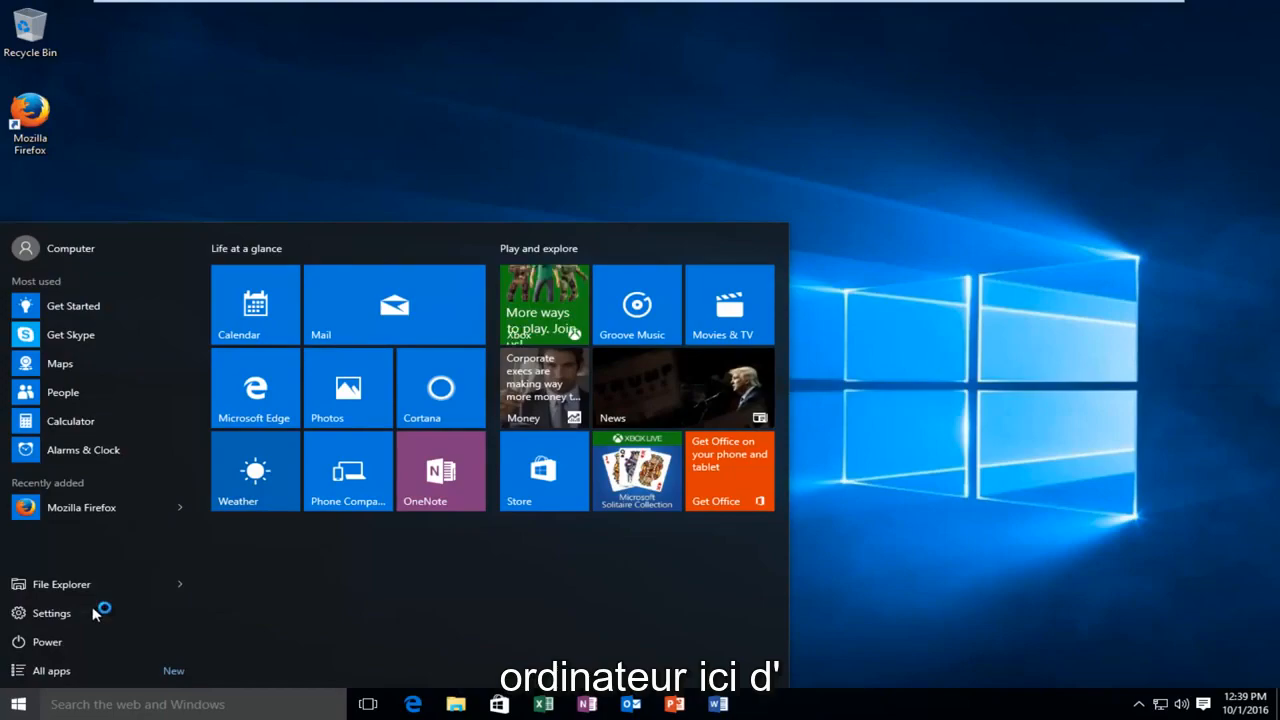
{"action": "left_click", "coordinate": [16, 704]}
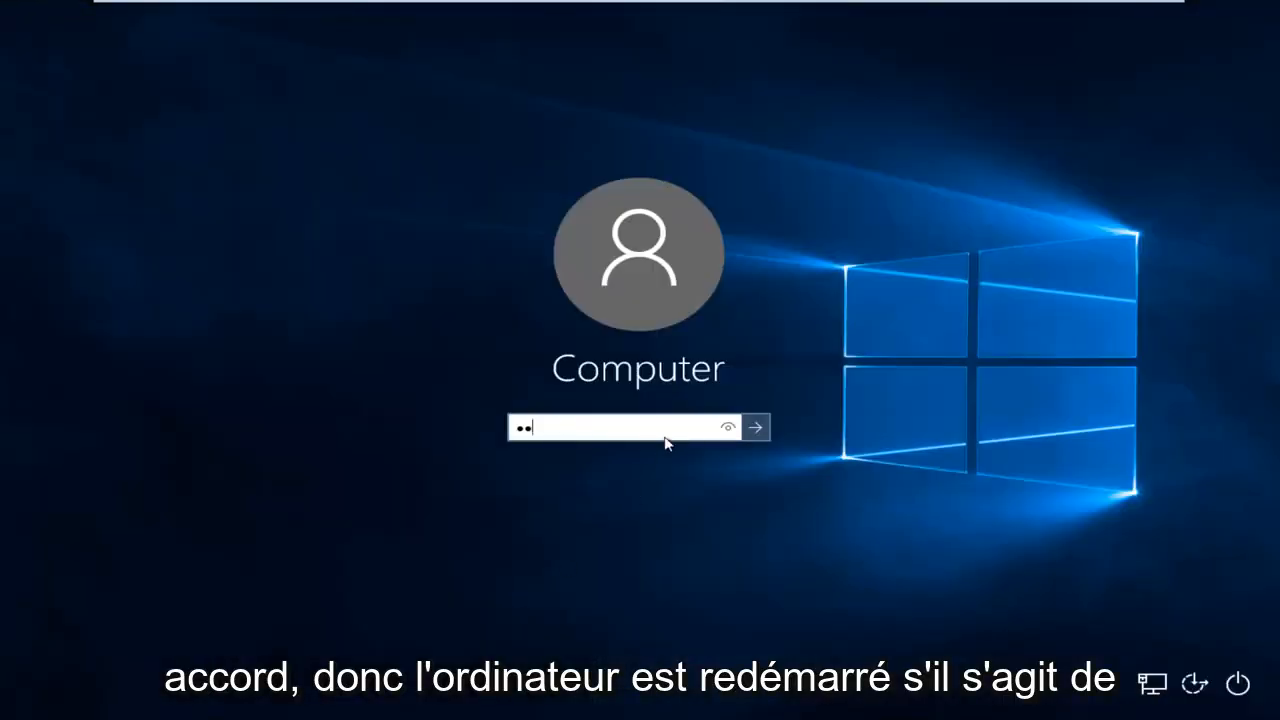
- Submit the password to sign back in to the desktop
{"action": "left_click", "coordinate": [756, 428]}
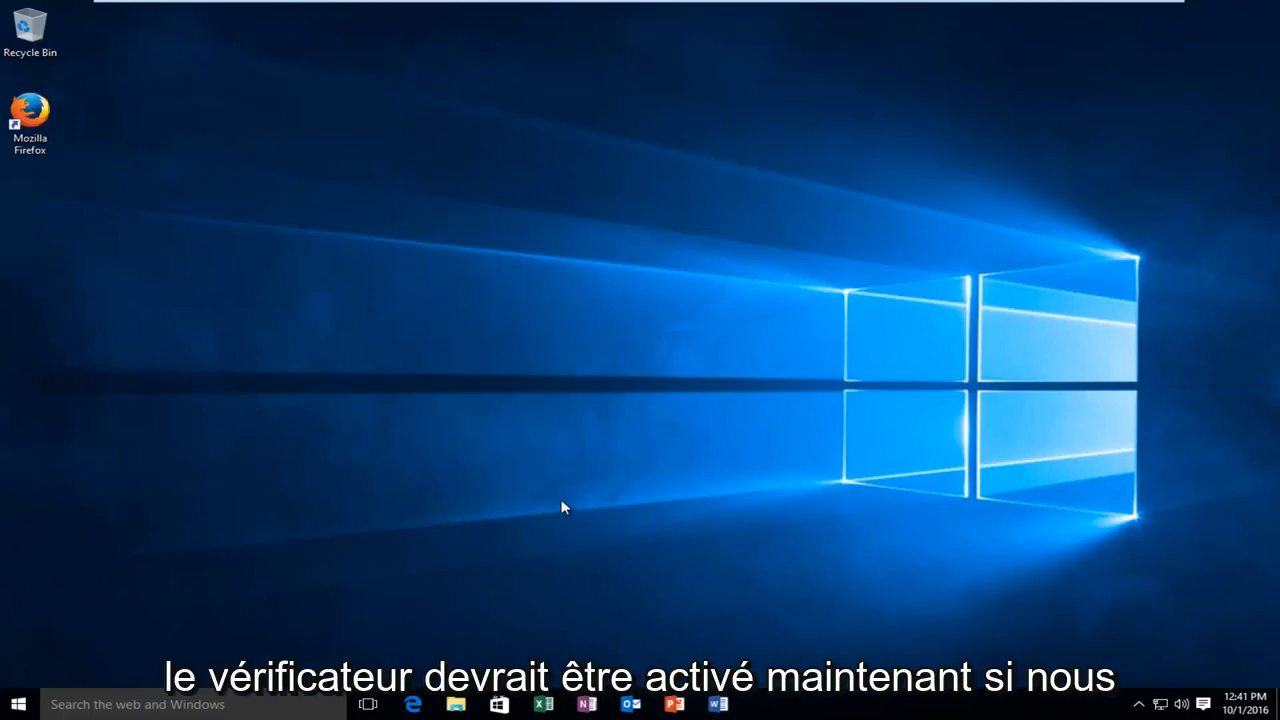
{"action": "mouse_move", "coordinate": [580, 496]}
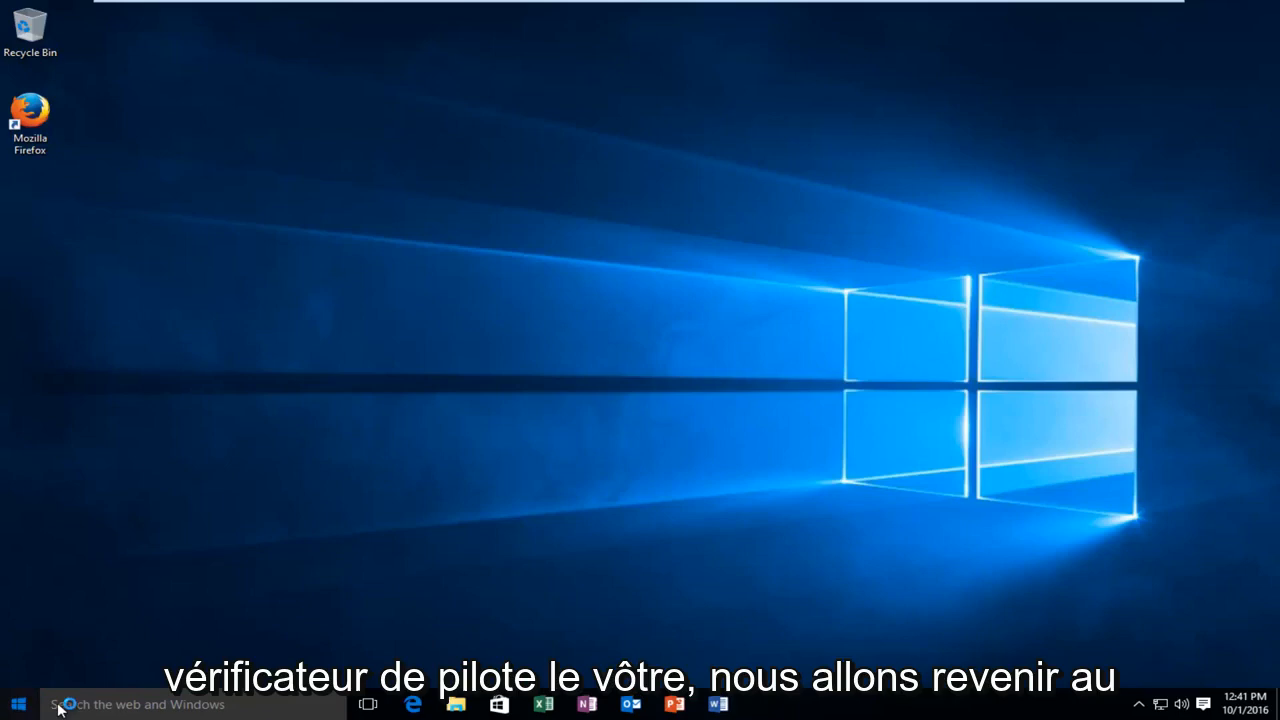
- Search Start for 'verifier' to relaunch Driver Verifier Manager
{"action": "left_click", "coordinate": [16, 704]}
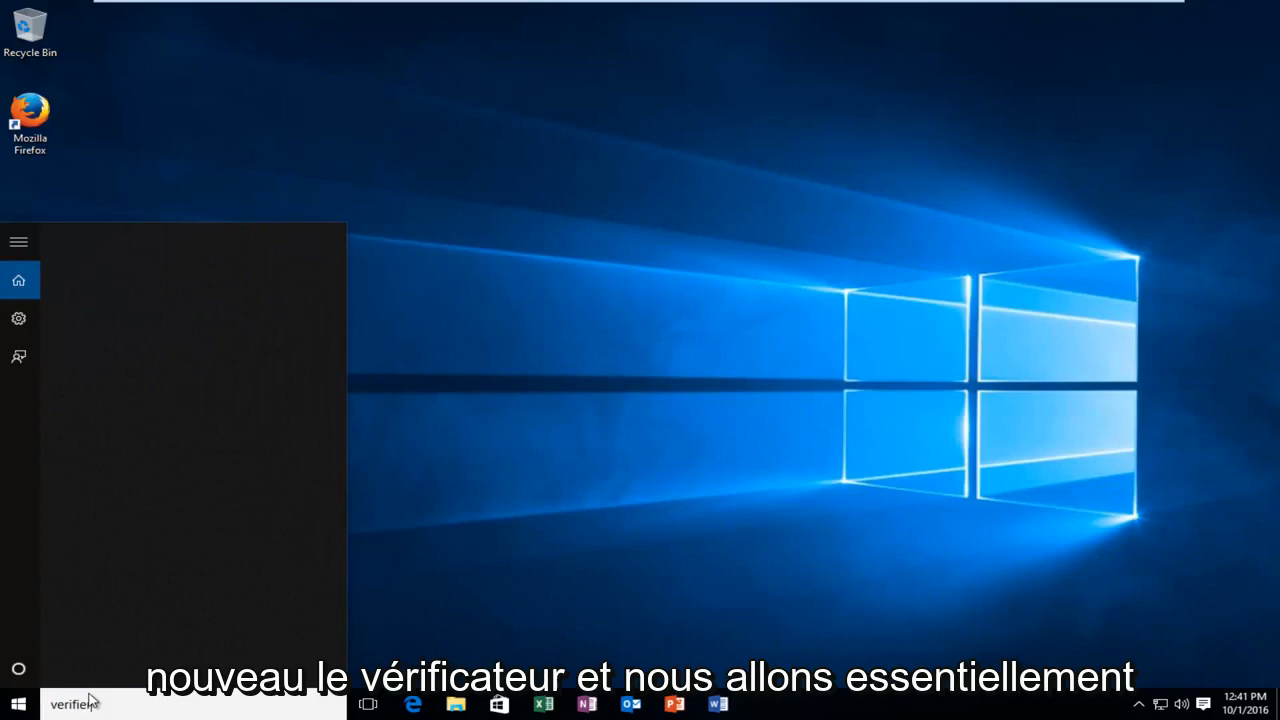
{"action": "type", "text": "verifier"}
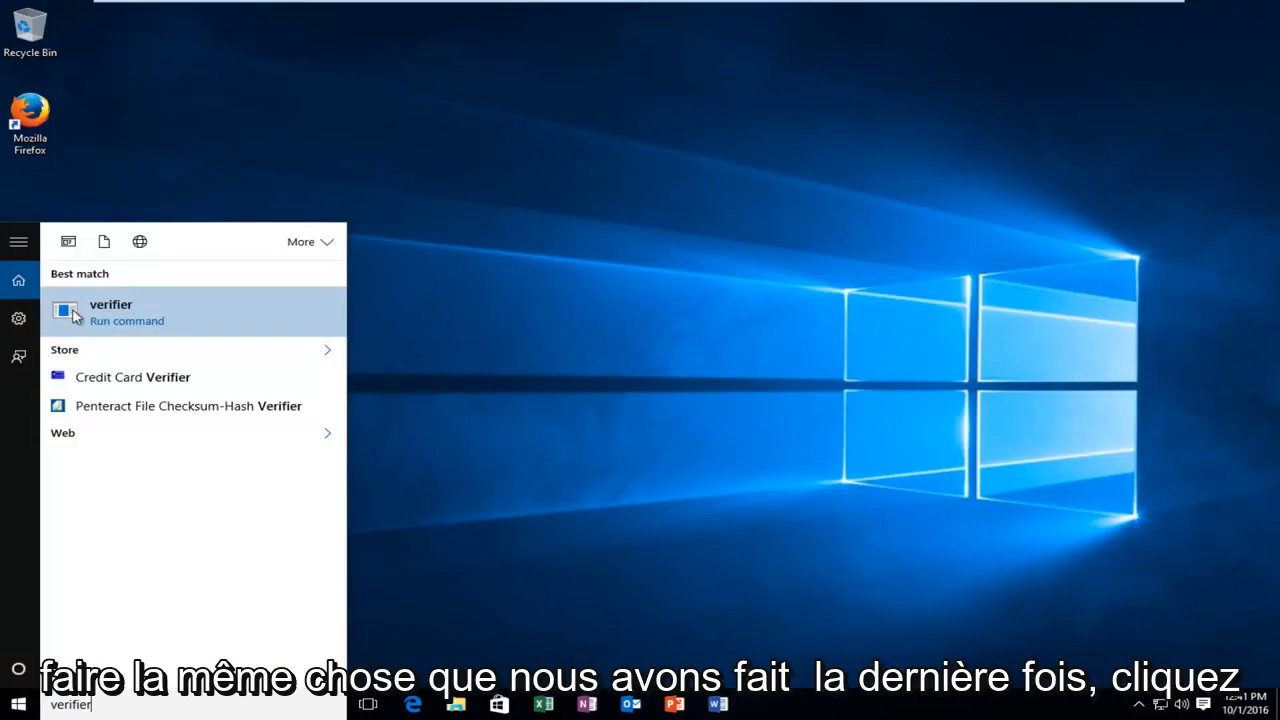
{"action": "mouse_move", "coordinate": [108, 328]}
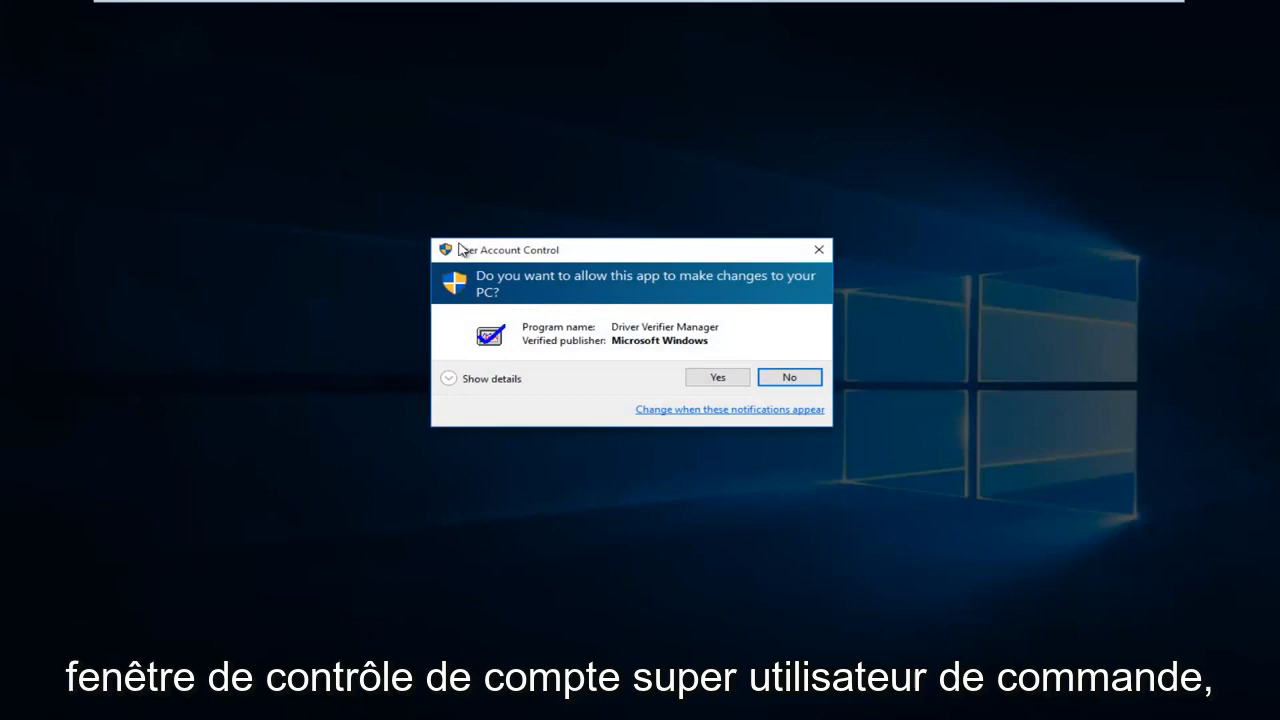
- Allow the tool to run, choose Delete existing settings and finish
{"action": "left_click", "coordinate": [716, 376]}
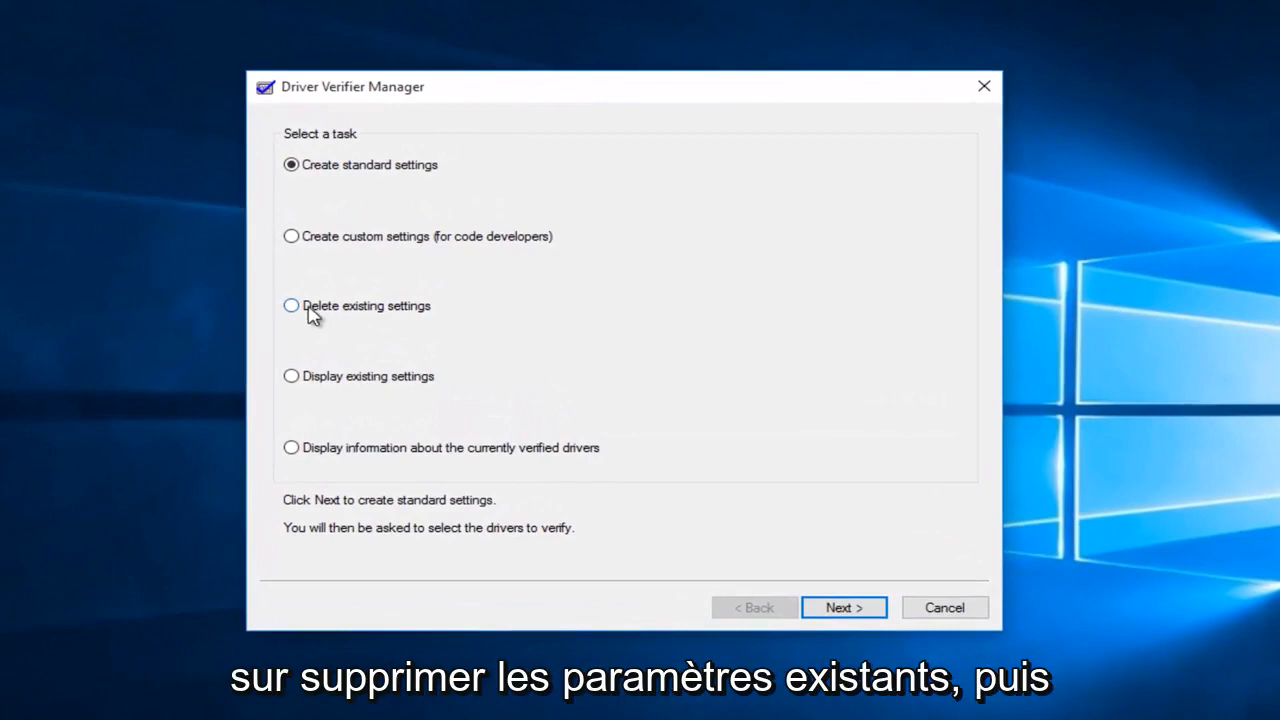
{"action": "left_click", "coordinate": [292, 304]}
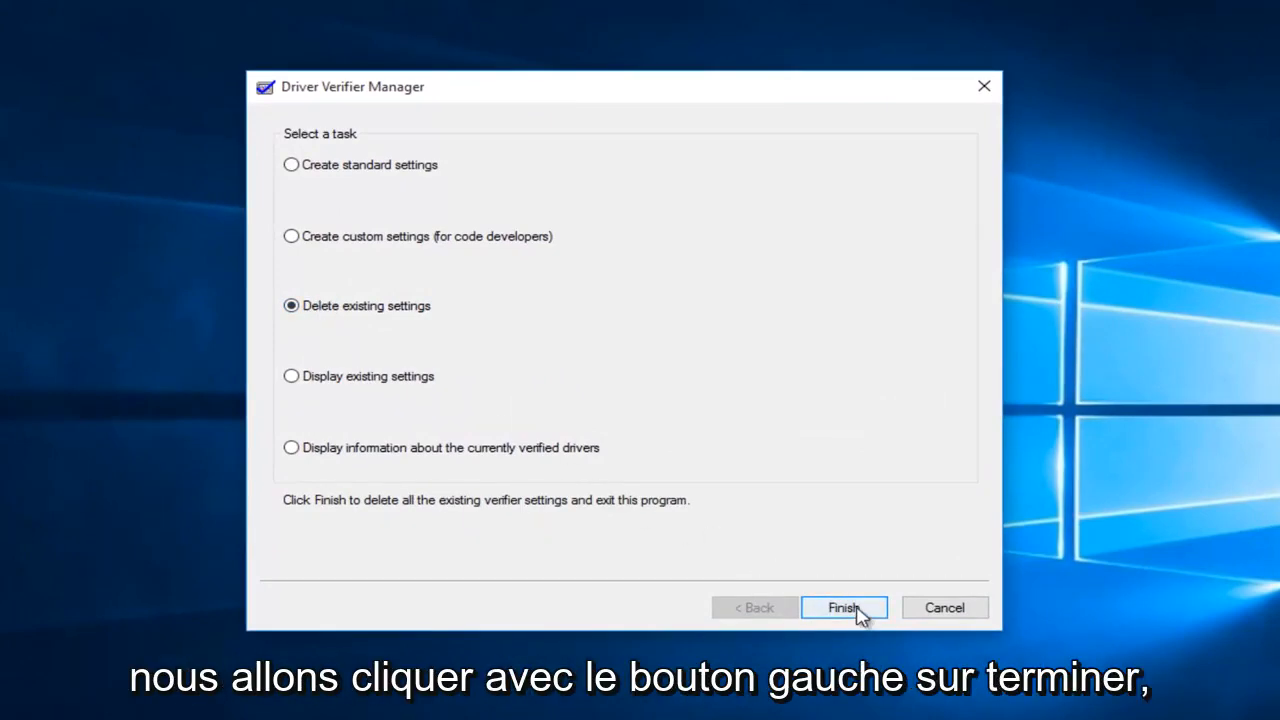
{"action": "left_click", "coordinate": [844, 608]}
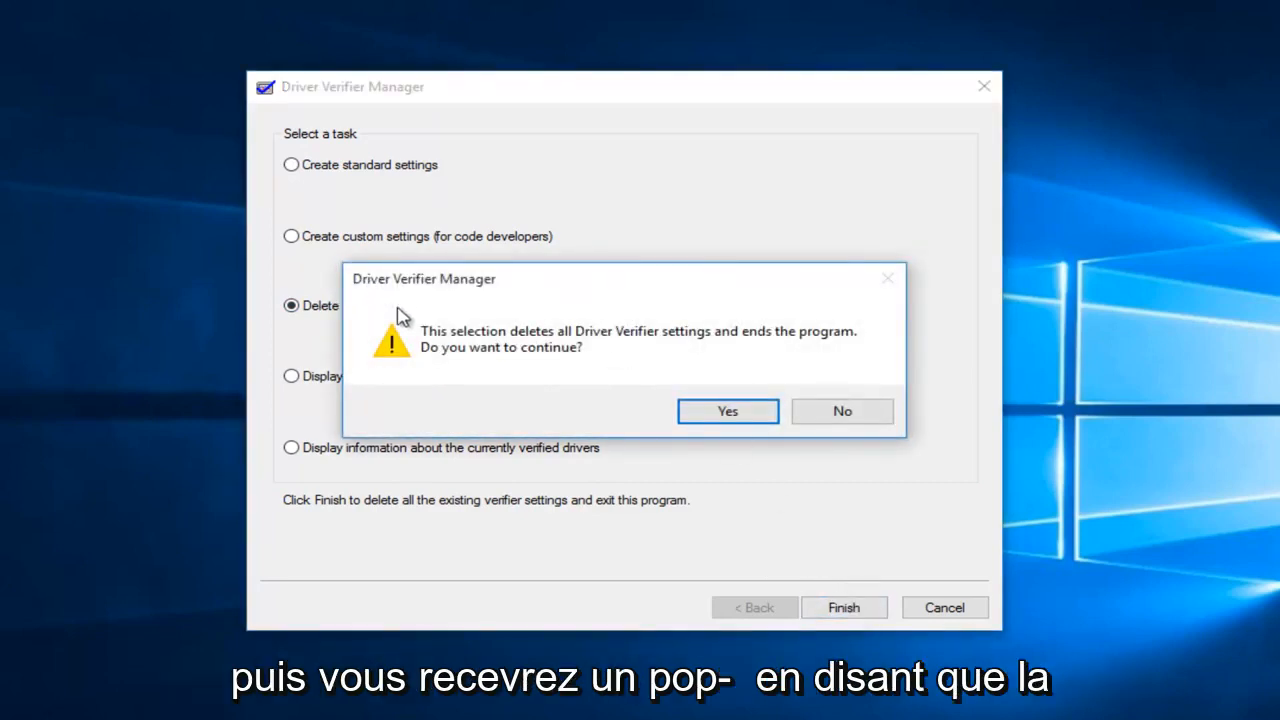
{"action": "mouse_move", "coordinate": [620, 350]}
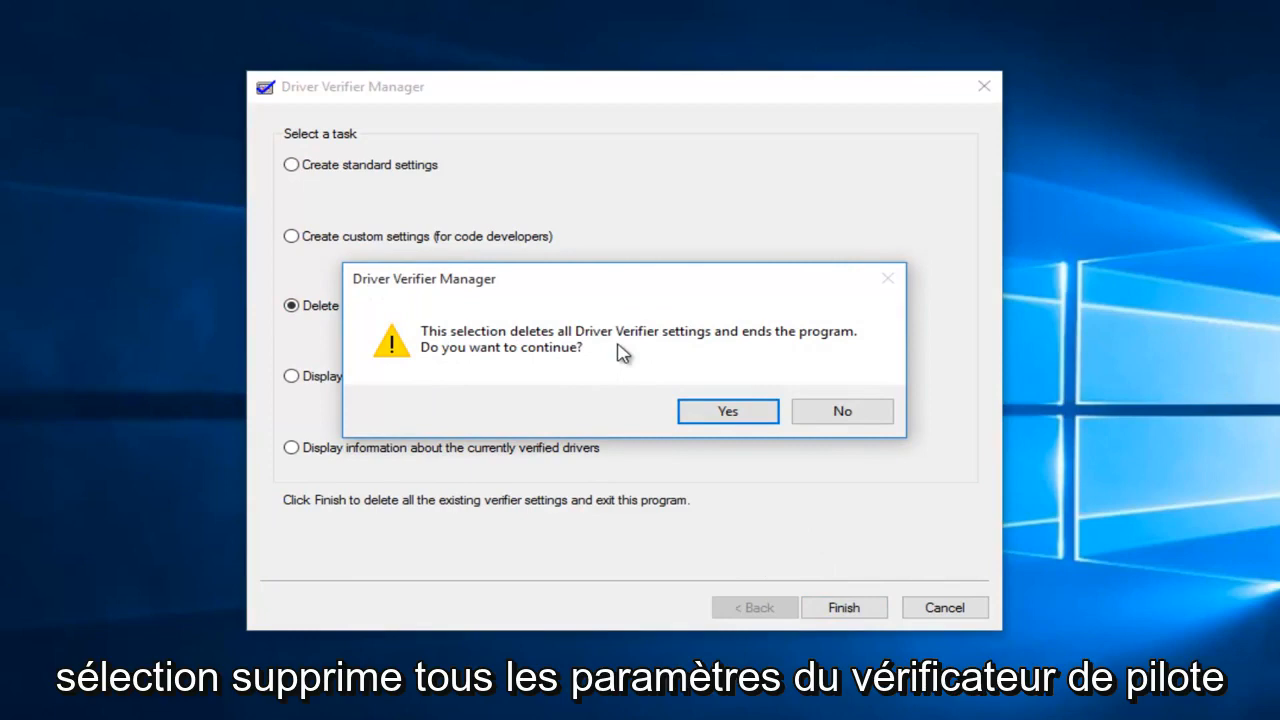
{"action": "mouse_move", "coordinate": [724, 350]}
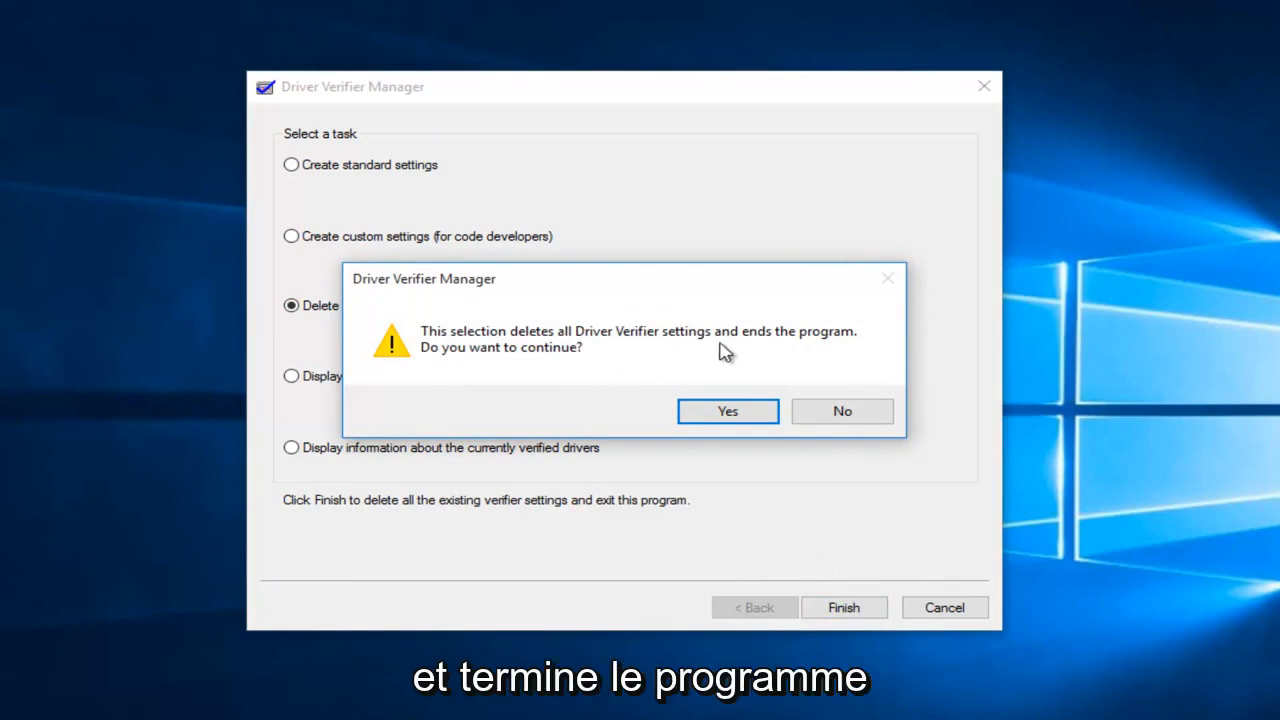
{"action": "mouse_move", "coordinate": [512, 390]}
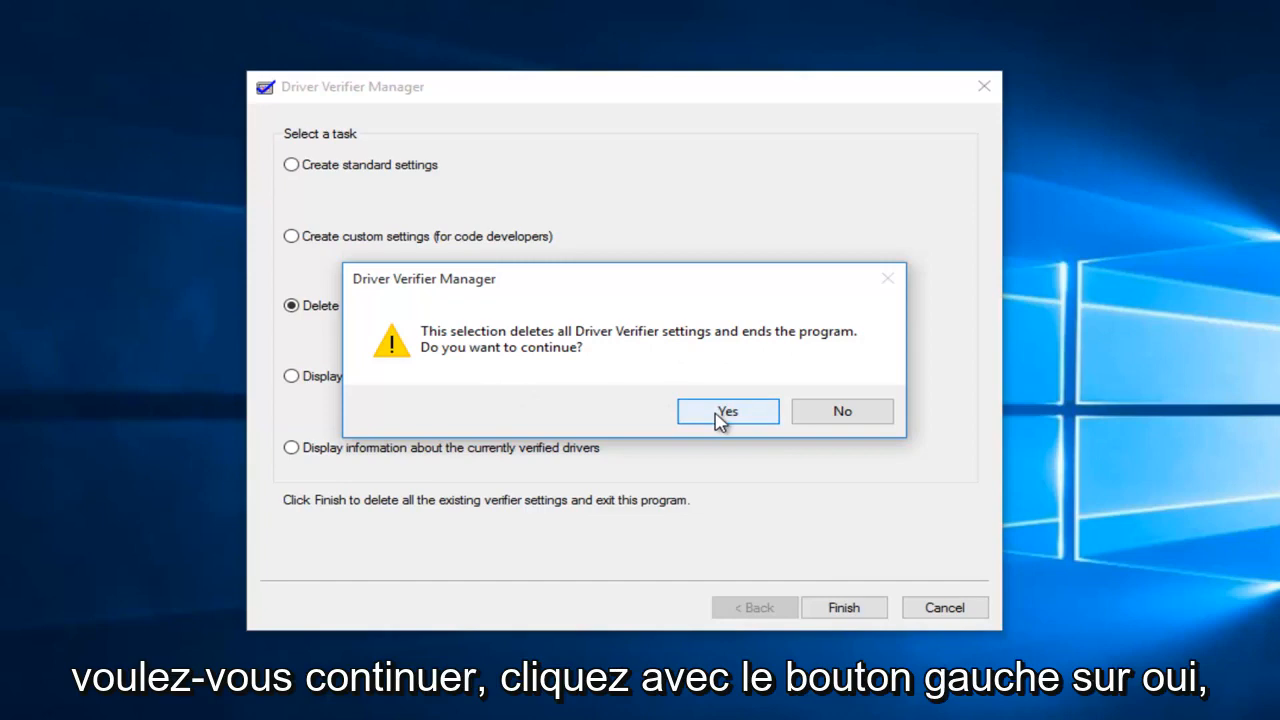
- Confirm deleting all verifier settings and acknowledge the restart notice
{"action": "left_click", "coordinate": [728, 412]}
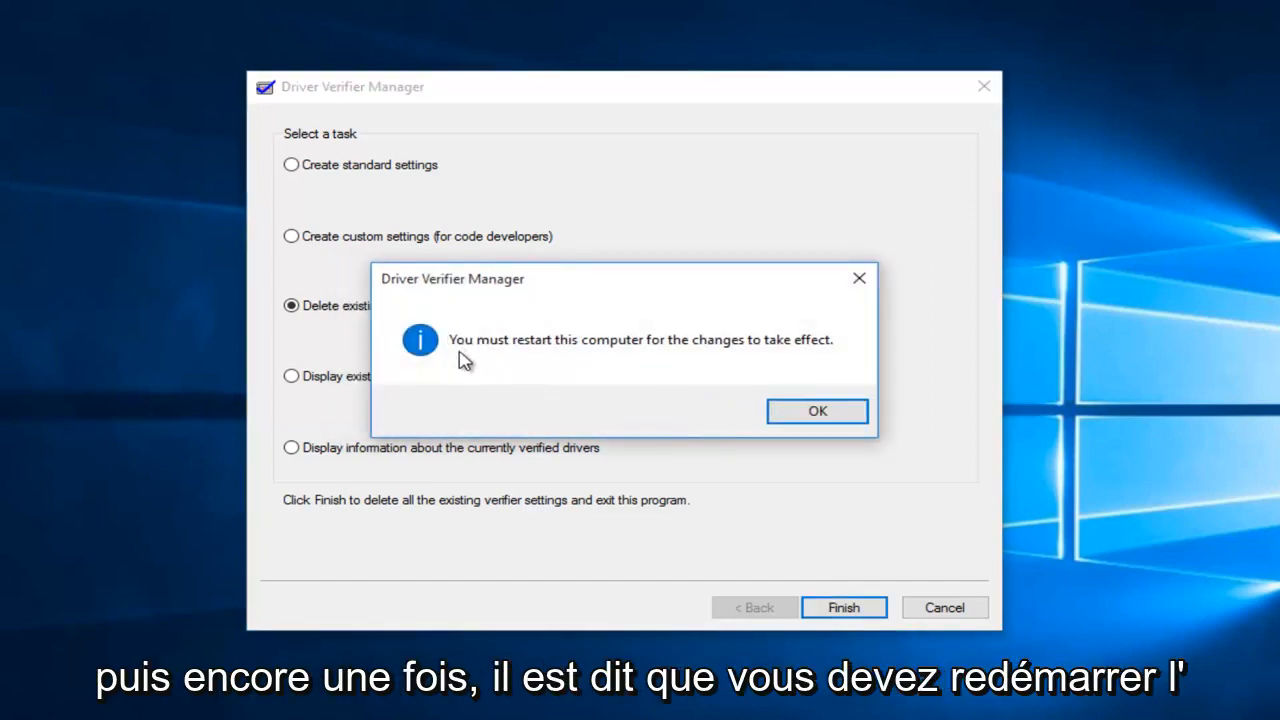
{"action": "mouse_move", "coordinate": [624, 362]}
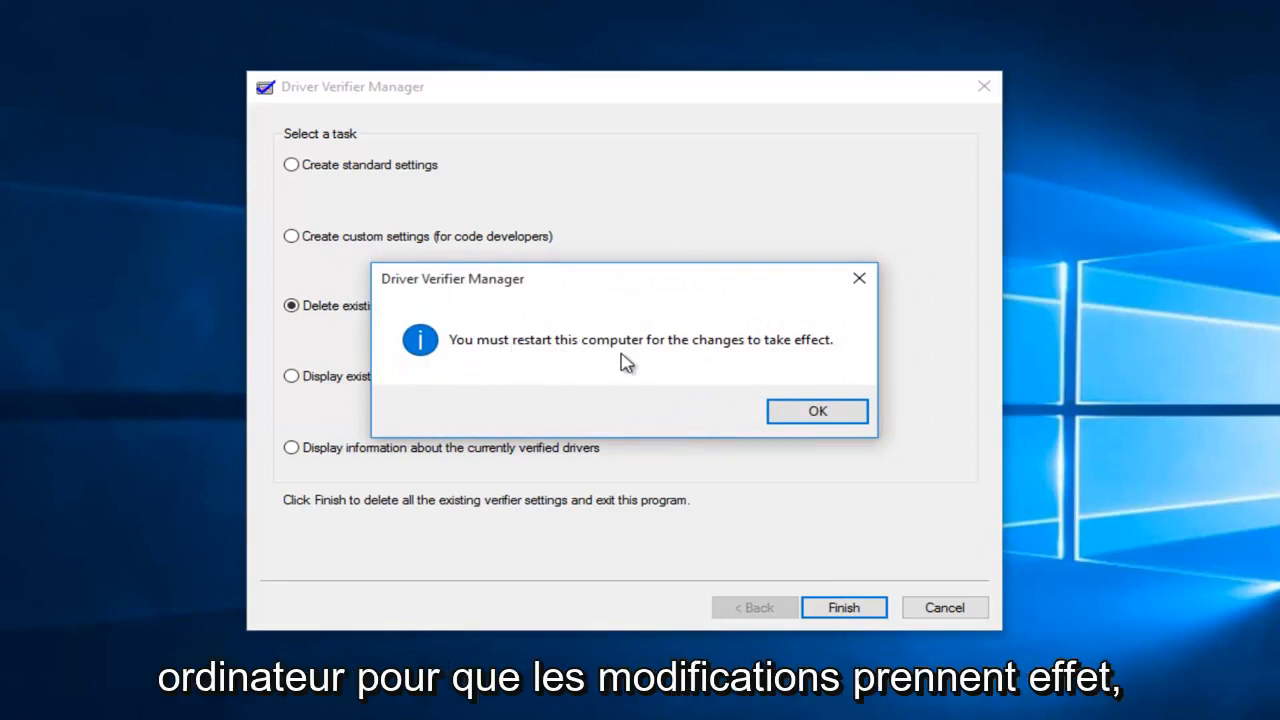
{"action": "left_click", "coordinate": [816, 412]}
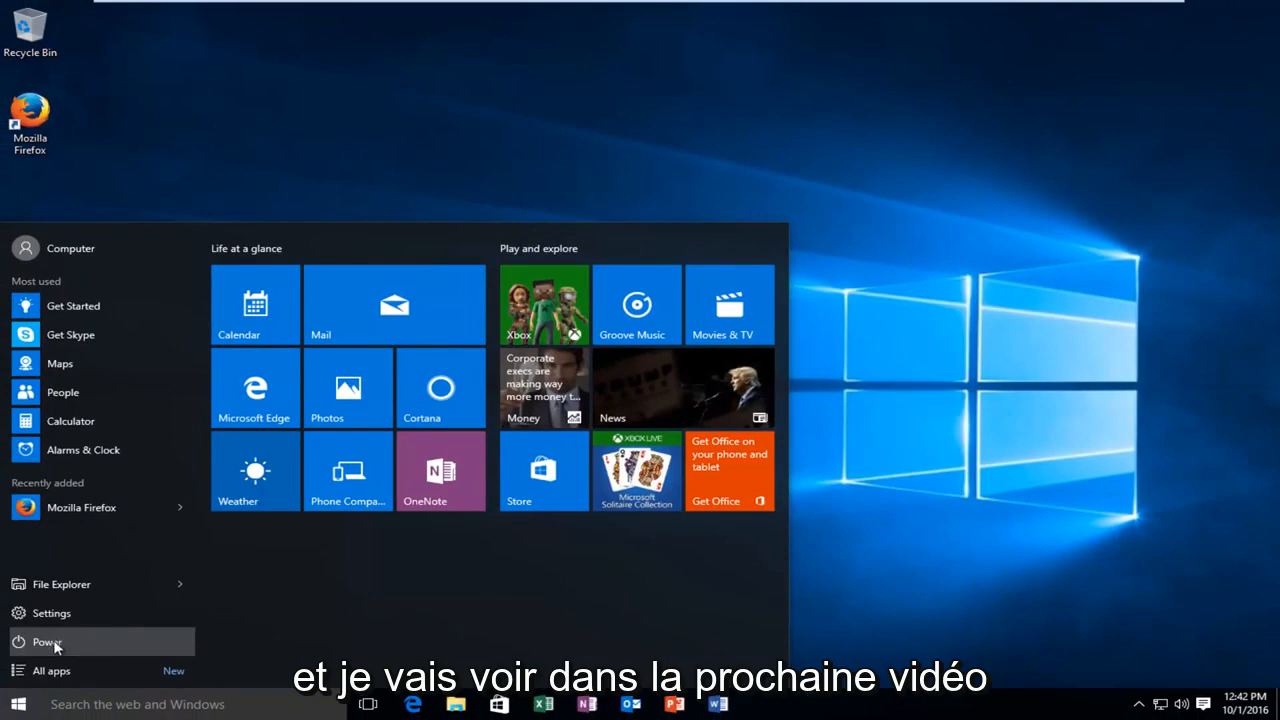
- Reveal the Sleep, Shut down and Restart choices from the Start menu's Power button
{"action": "left_click", "coordinate": [48, 640]}
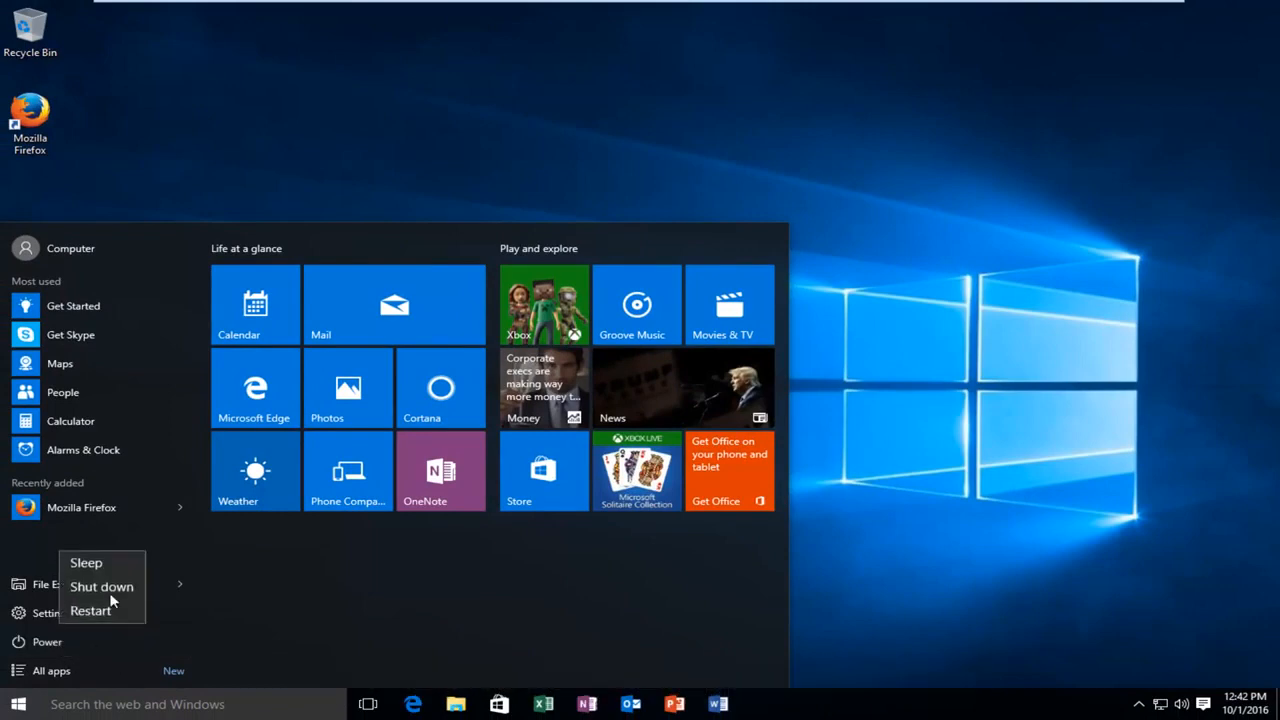